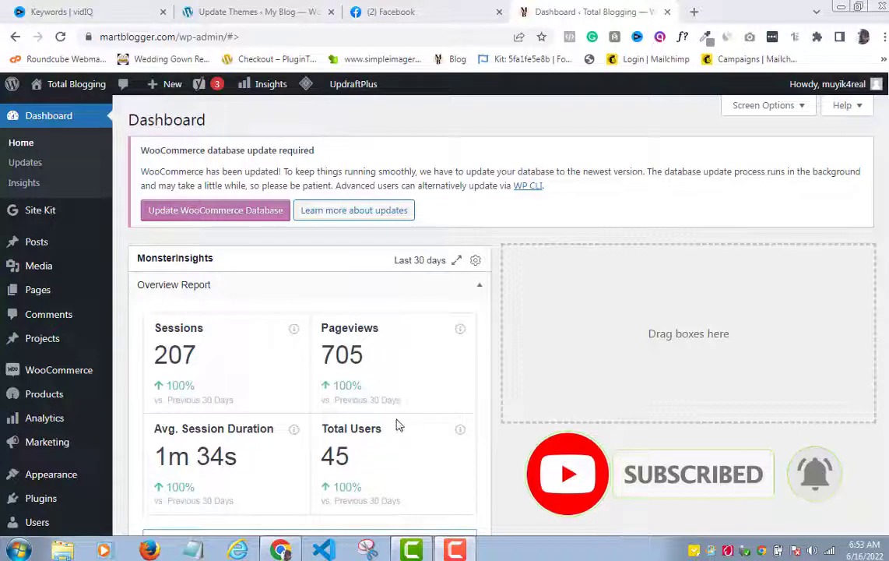
mouse_move(578, 289)
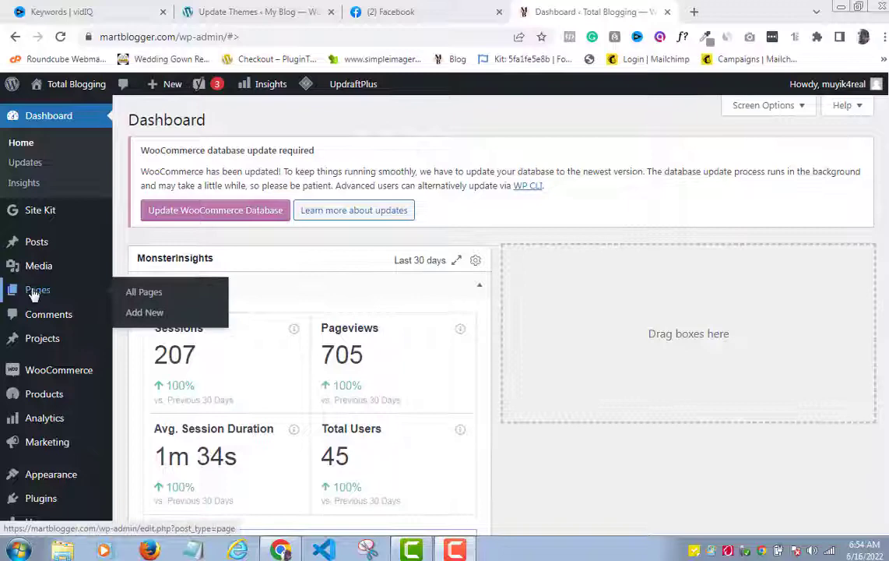
mouse_move(144, 312)
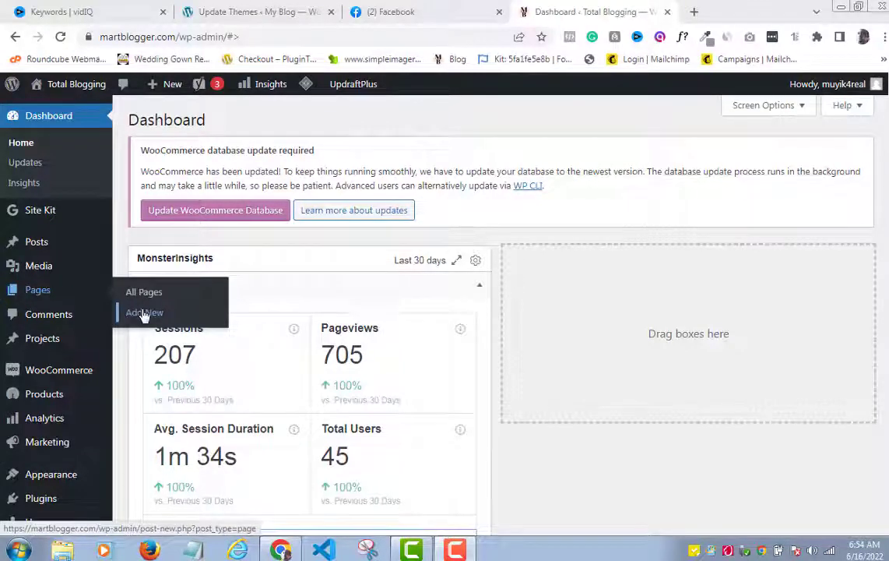
- Create a new blank page from the Pages menu in the WordPress dashboard
click(143, 312)
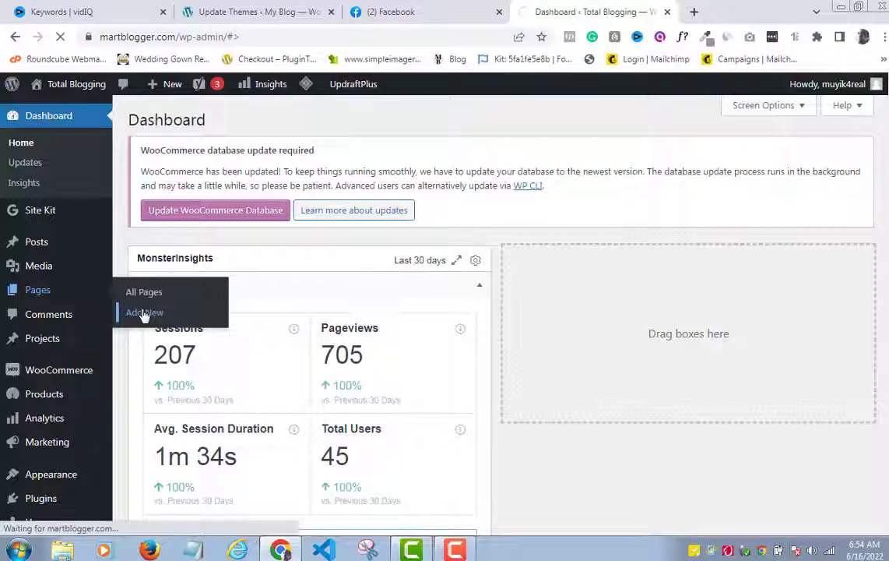
click(142, 312)
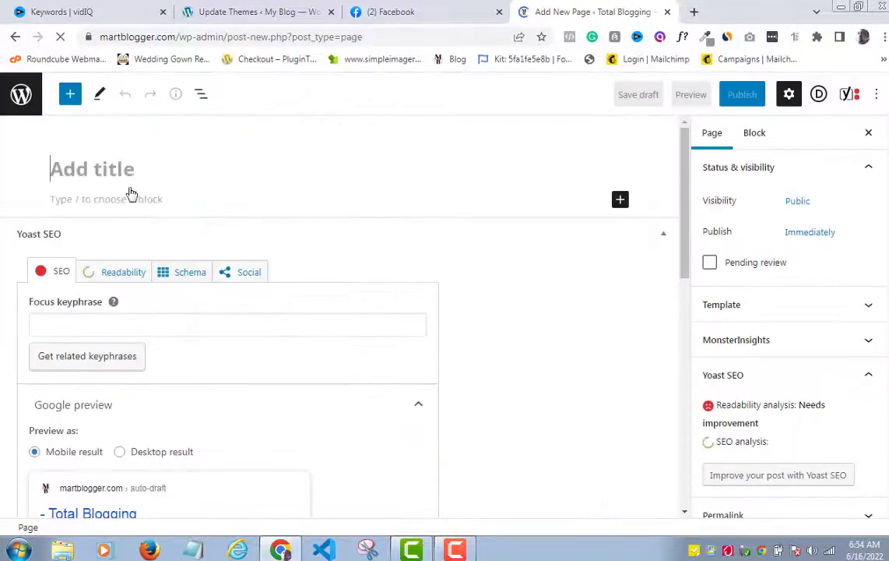
- Title the page 'Social videos' and launch it in the Divi visual builder
text(sO)
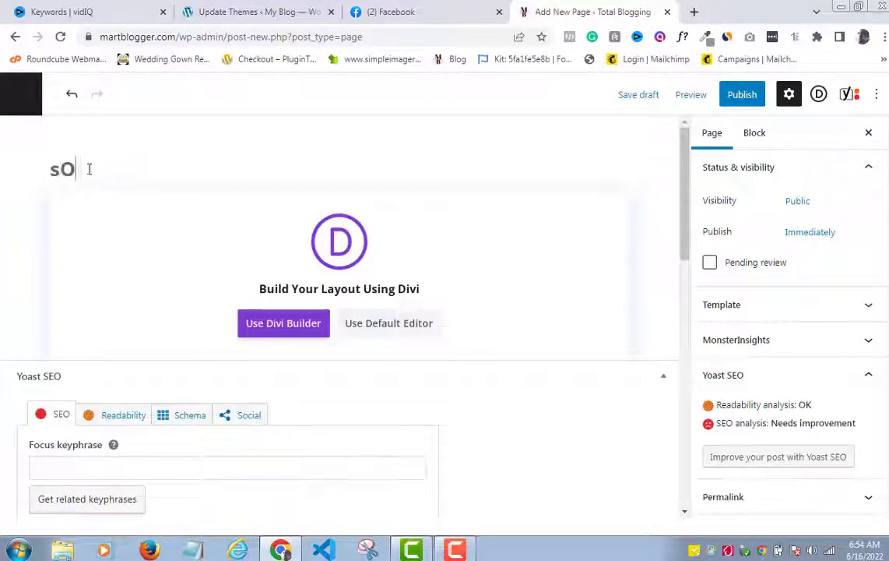
text(ocial videos)
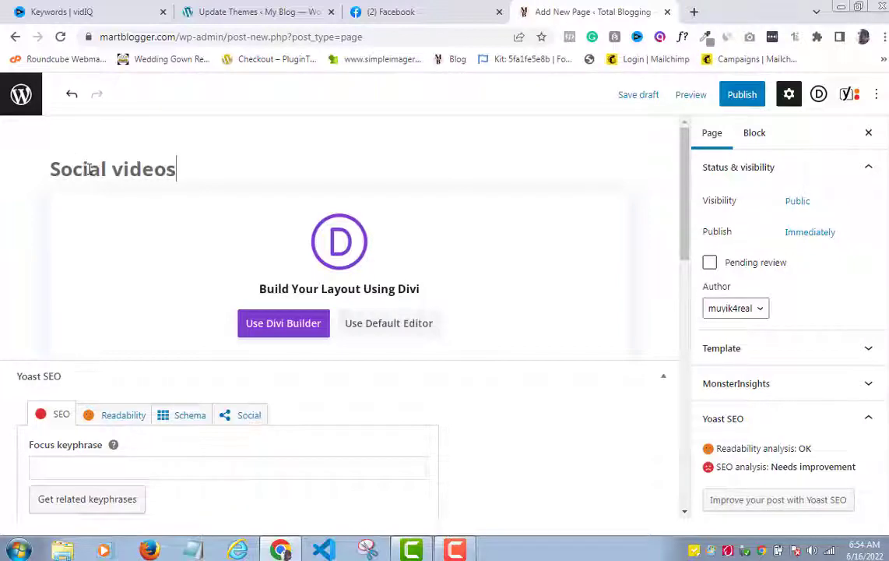
mouse_move(118, 181)
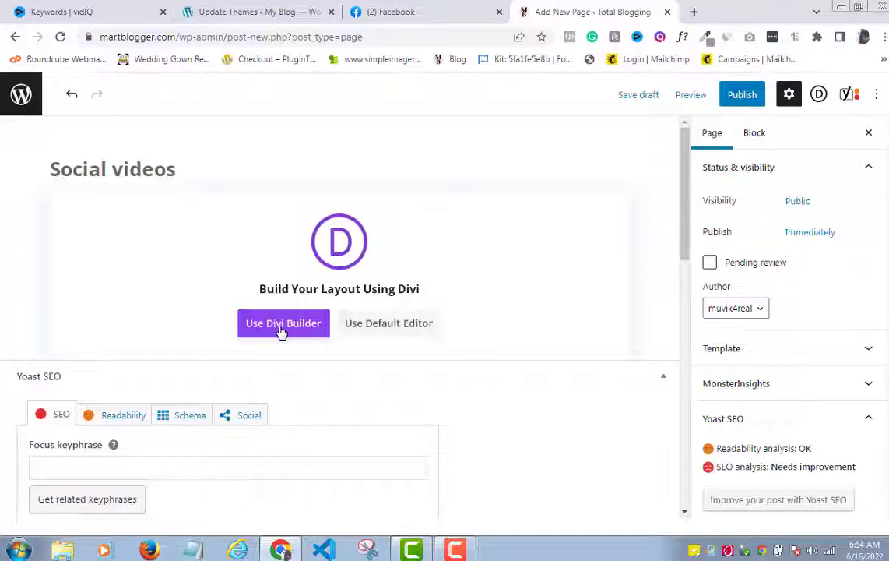
click(284, 323)
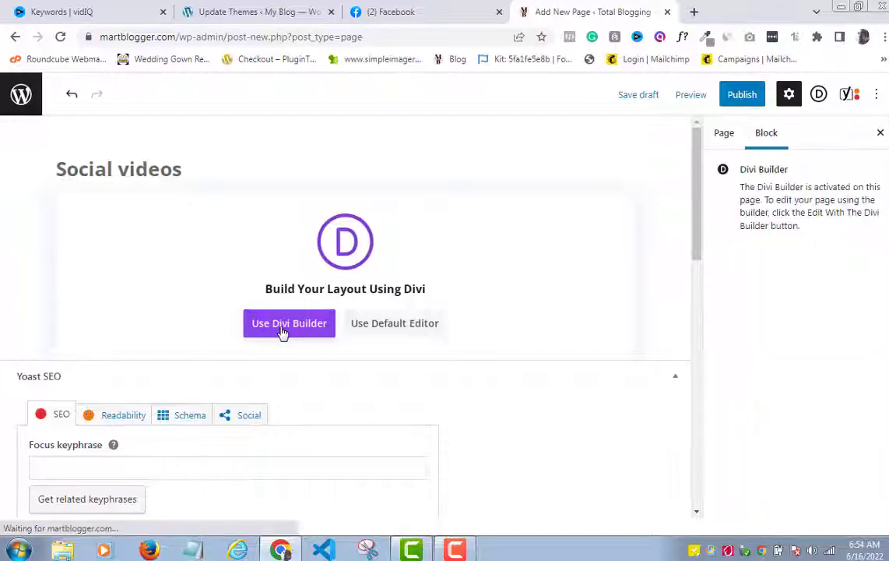
click(289, 322)
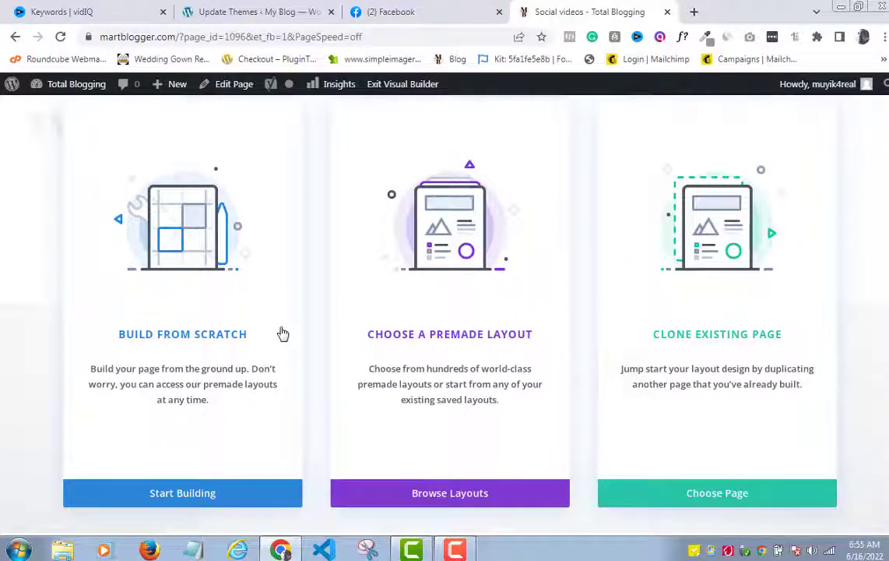
mouse_move(426, 345)
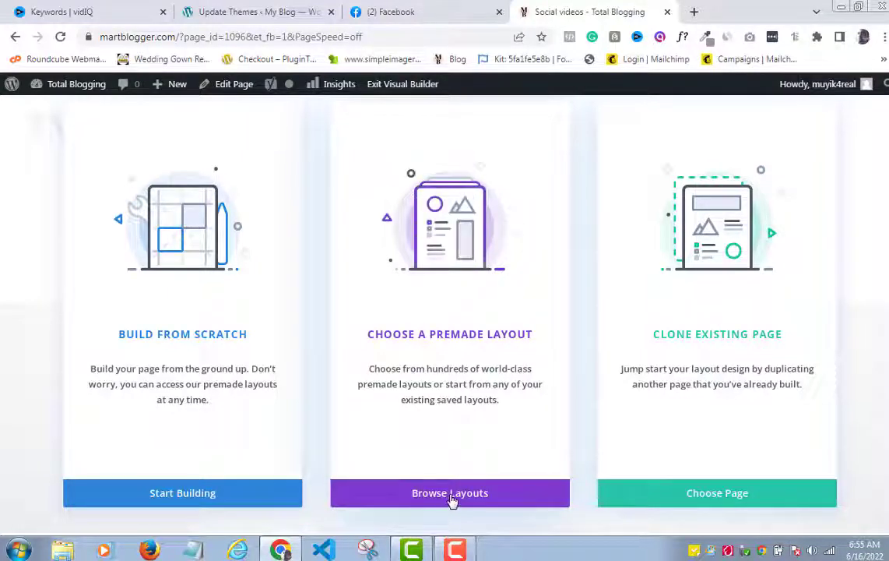
- Open the premade layout library with Browse Layouts
click(449, 493)
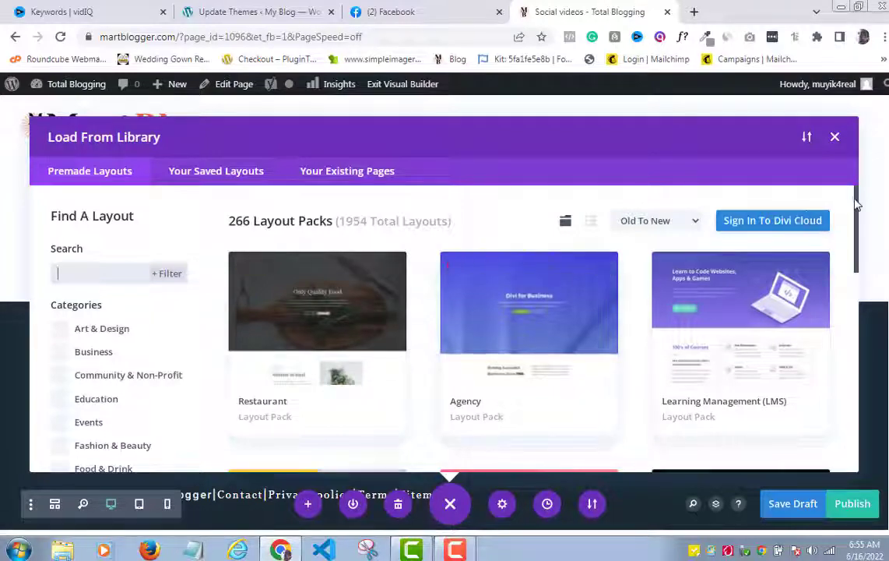
- Browse the Services layouts and open the Real Estate layout pack details
scroll(down, 3)
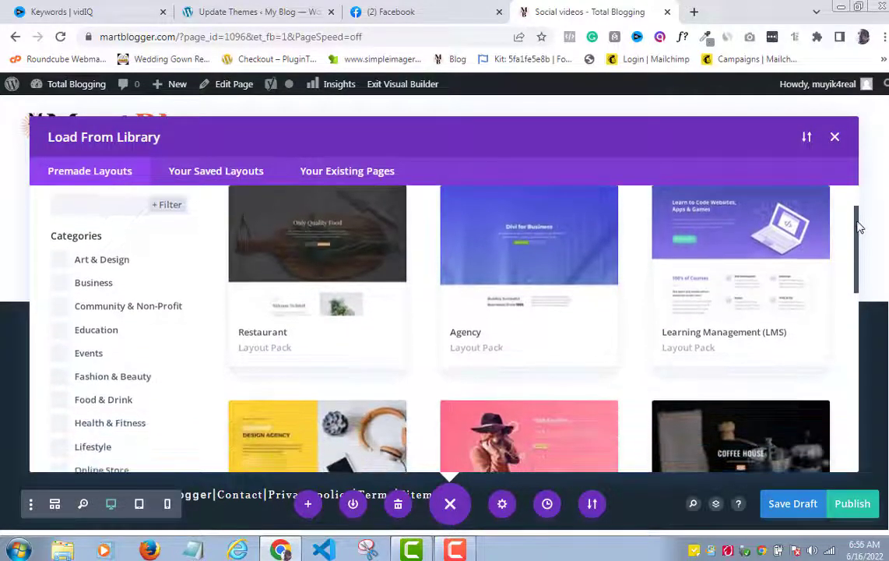
scroll(down, 3)
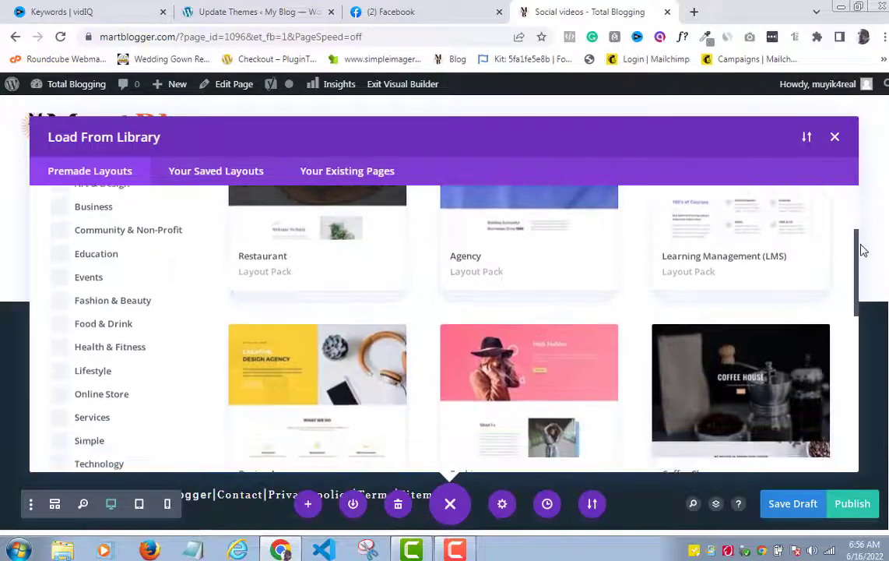
scroll(down, 3)
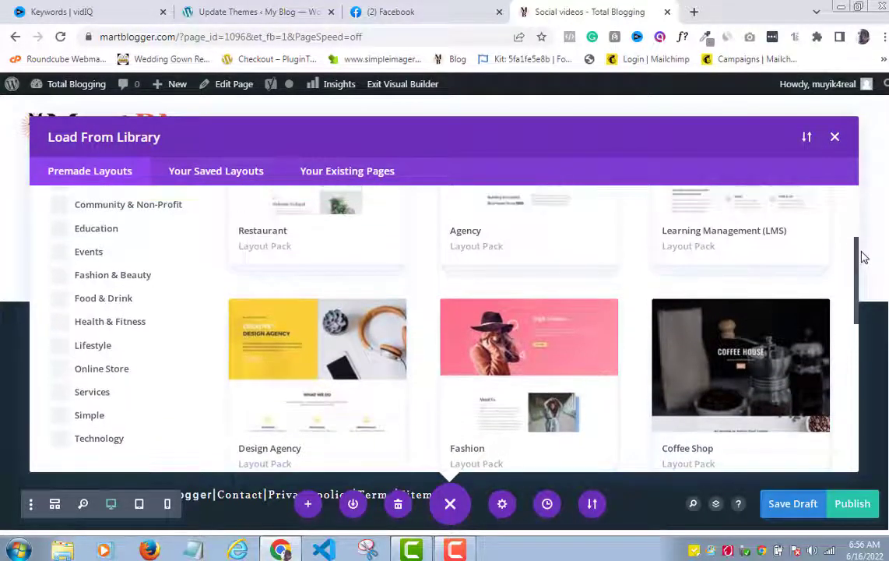
scroll(up, 3)
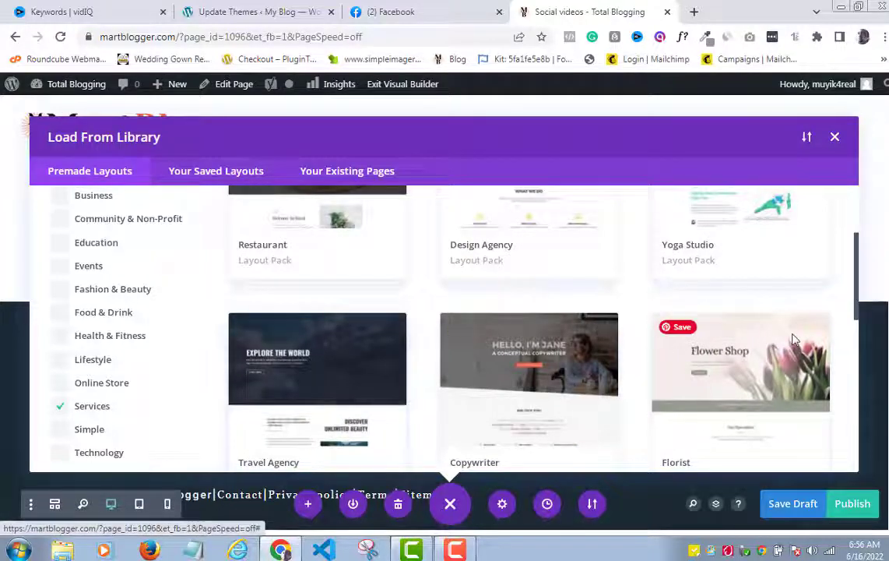
scroll(up, 3)
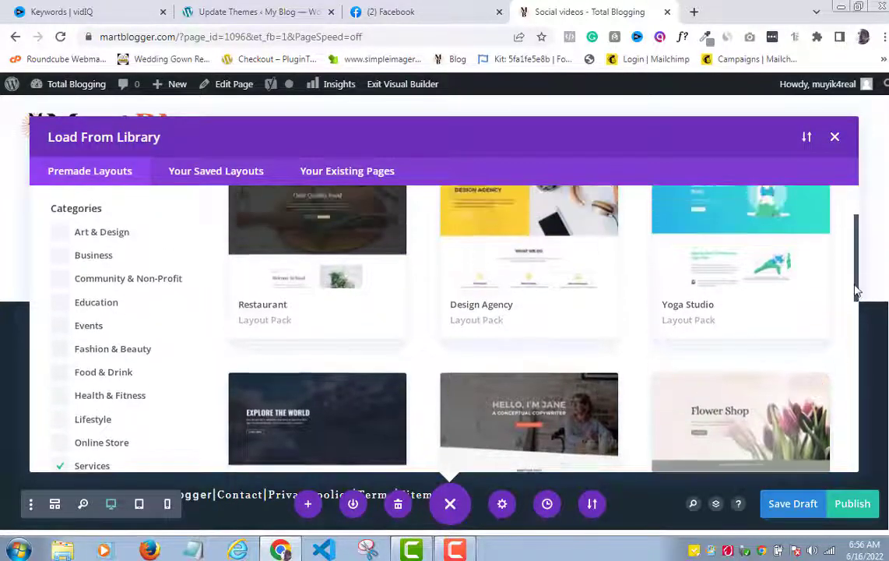
scroll(down, 3)
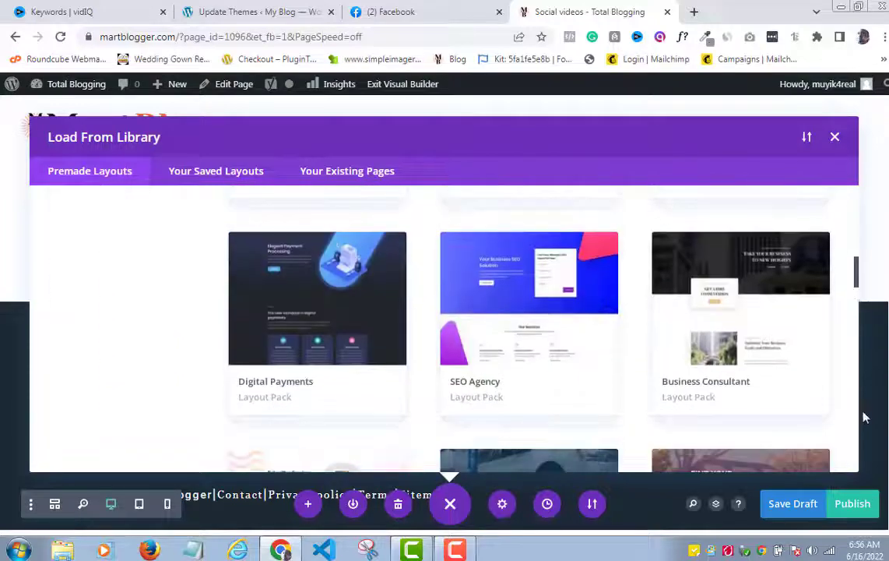
scroll(down, 3)
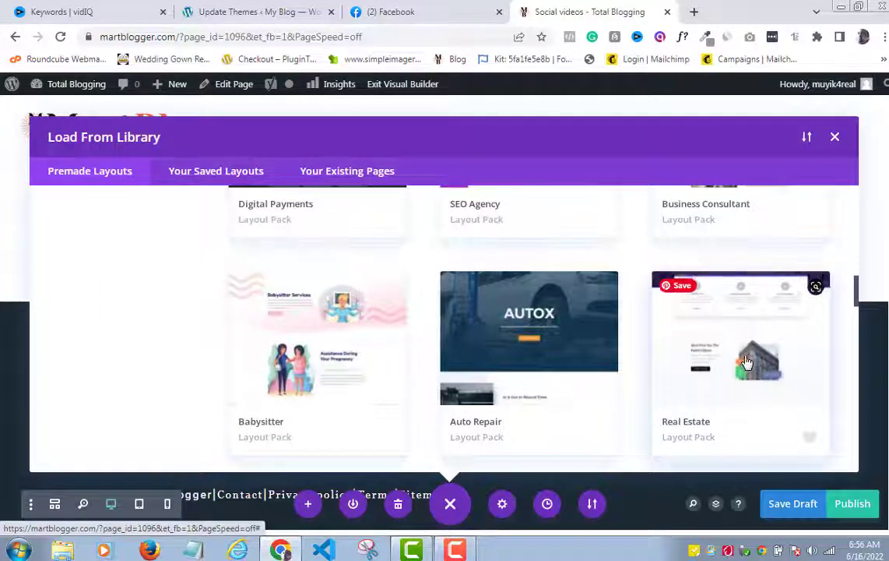
click(740, 358)
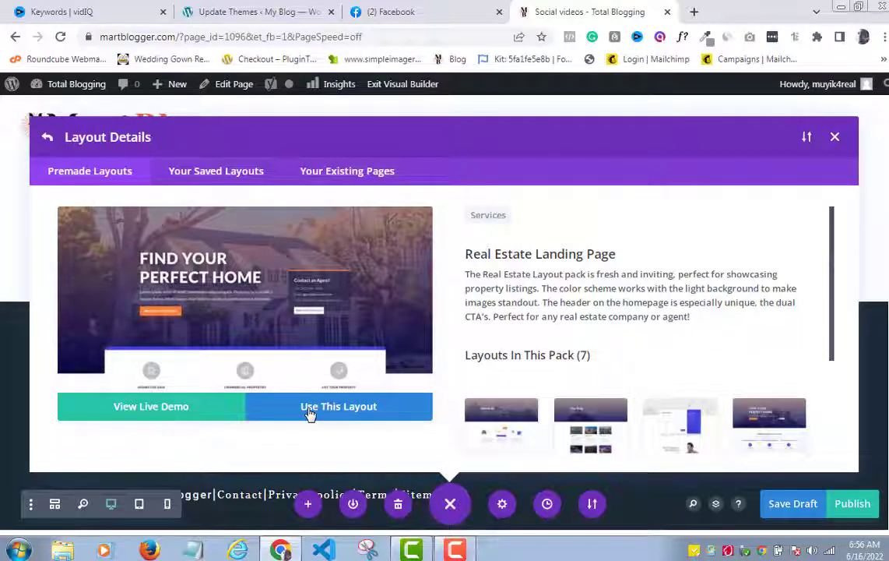
mouse_move(142, 406)
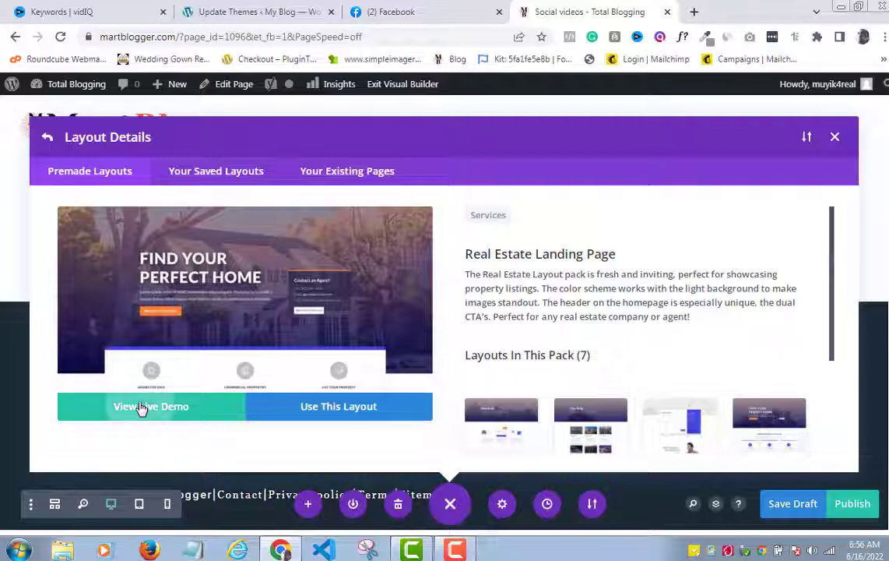
- Preview the Real Estate Landing Page layout as a live demo in a new tab
click(151, 406)
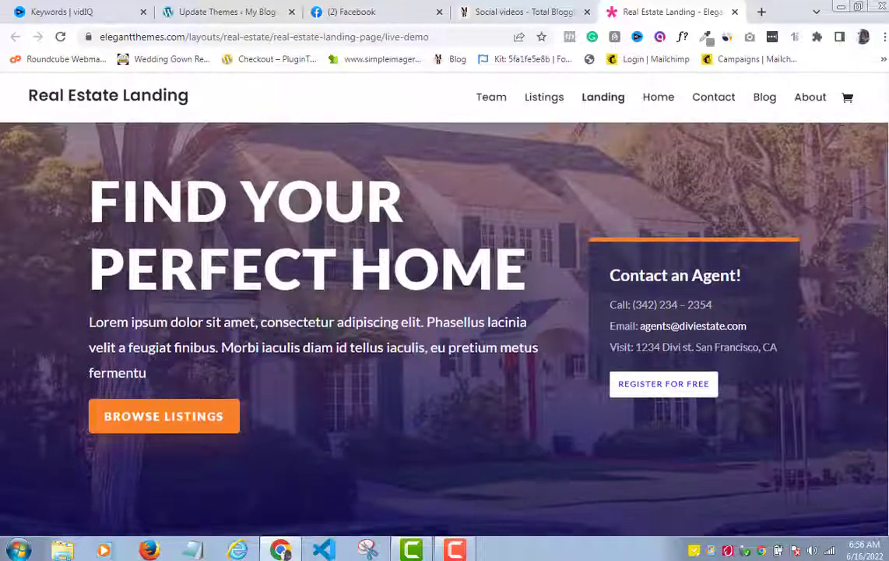
scroll(down, 3)
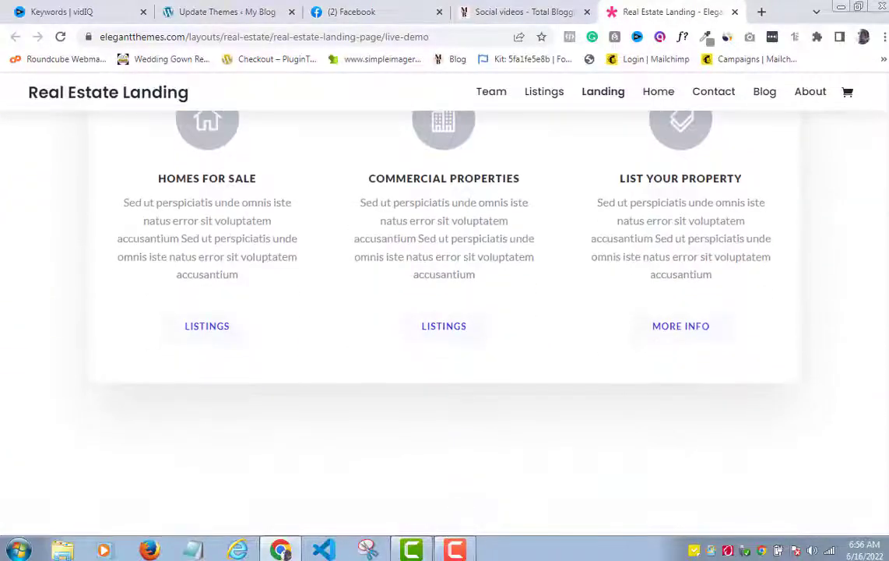
scroll(up, 3)
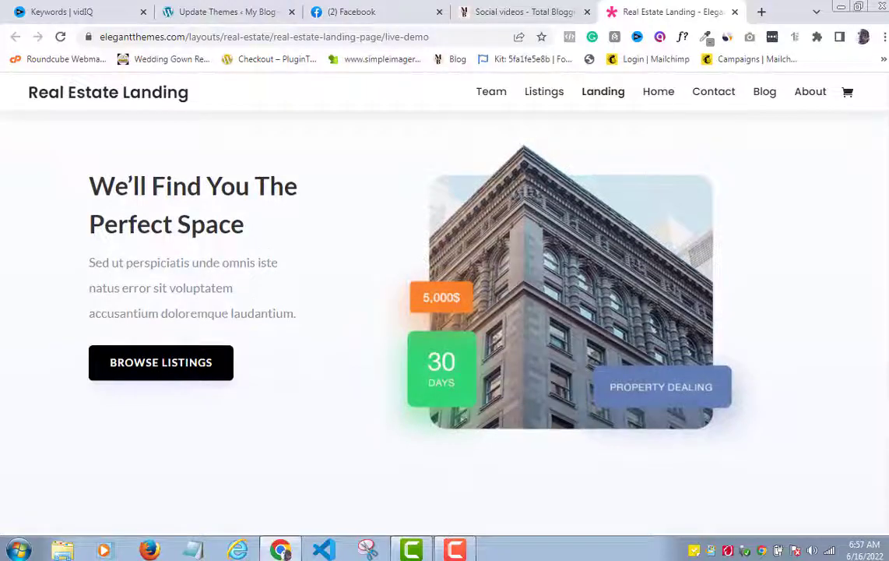
scroll(down, 3)
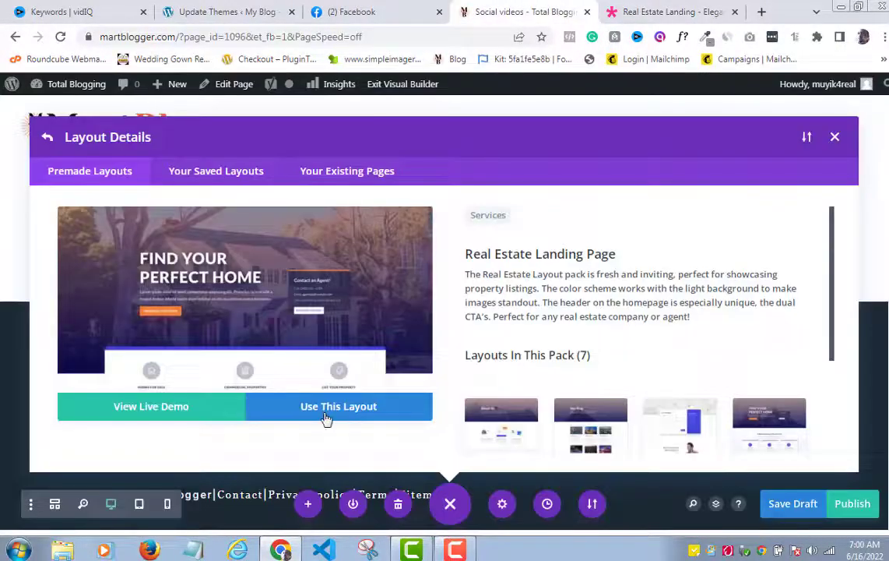
- Import the Real Estate Landing Page layout onto the Social videos page
click(338, 406)
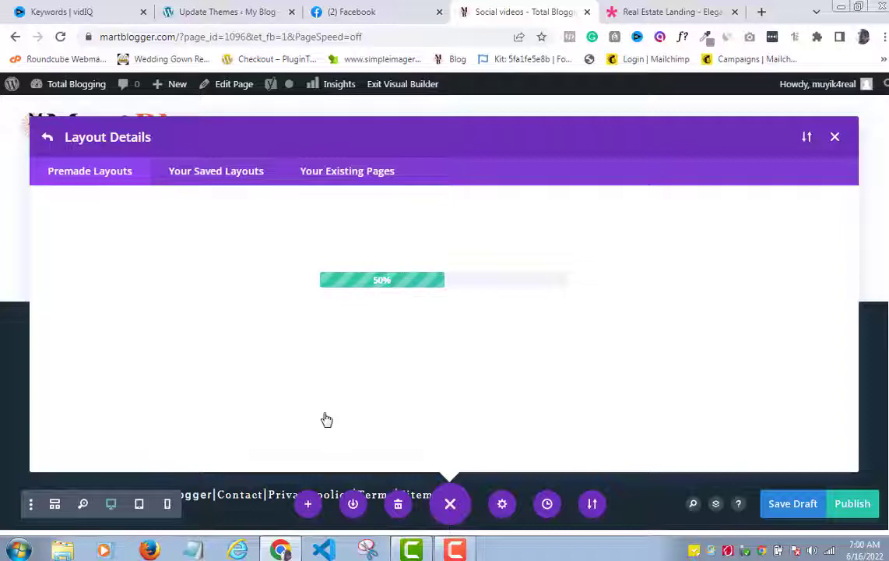
click(835, 137)
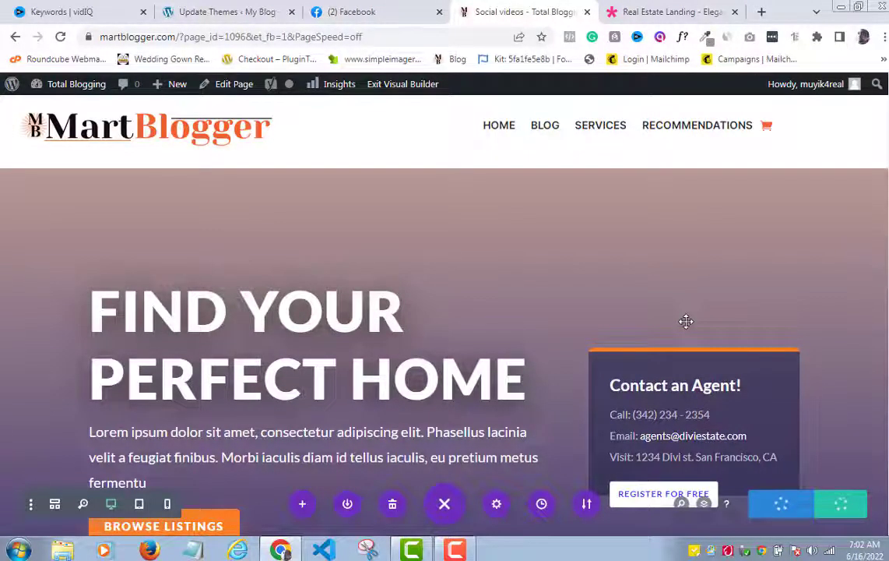
- Scroll to the 'We'll Find You The Perfect Space' section and delete it
scroll(down, 3)
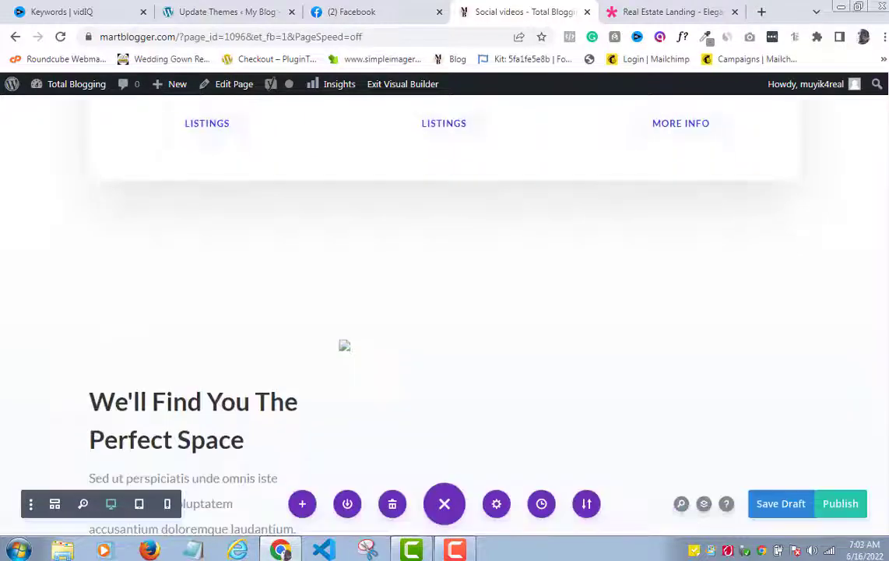
scroll(down, 3)
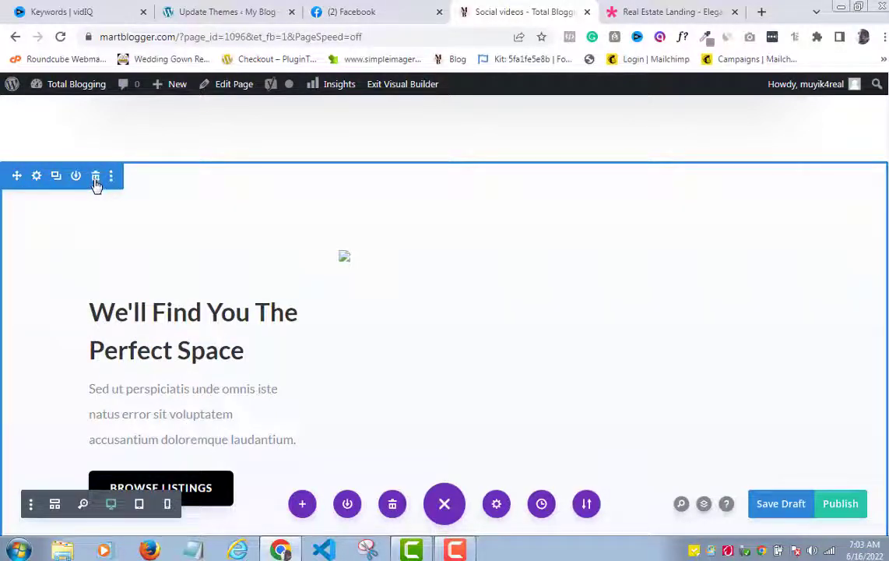
scroll(down, 3)
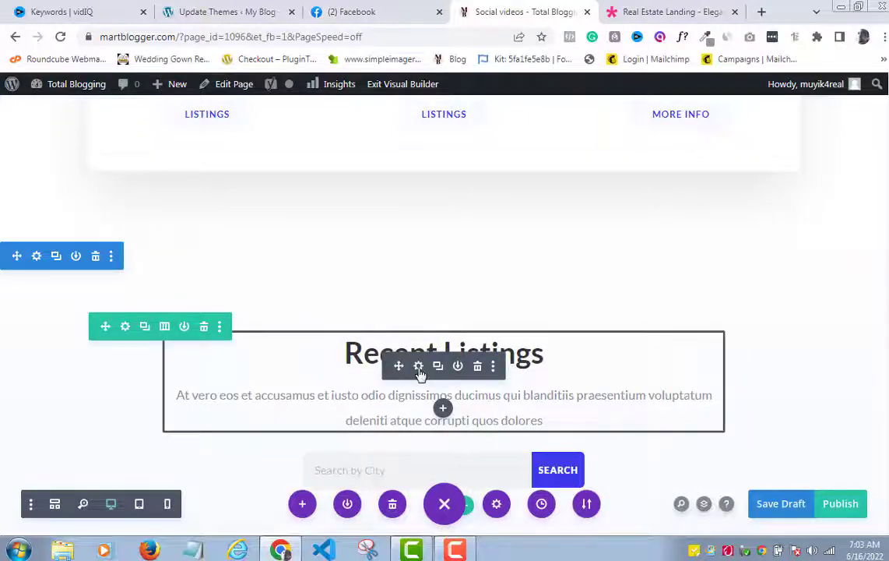
- Replace the 'Recent Listings' heading with 'Video creation' and save the text module
click(418, 366)
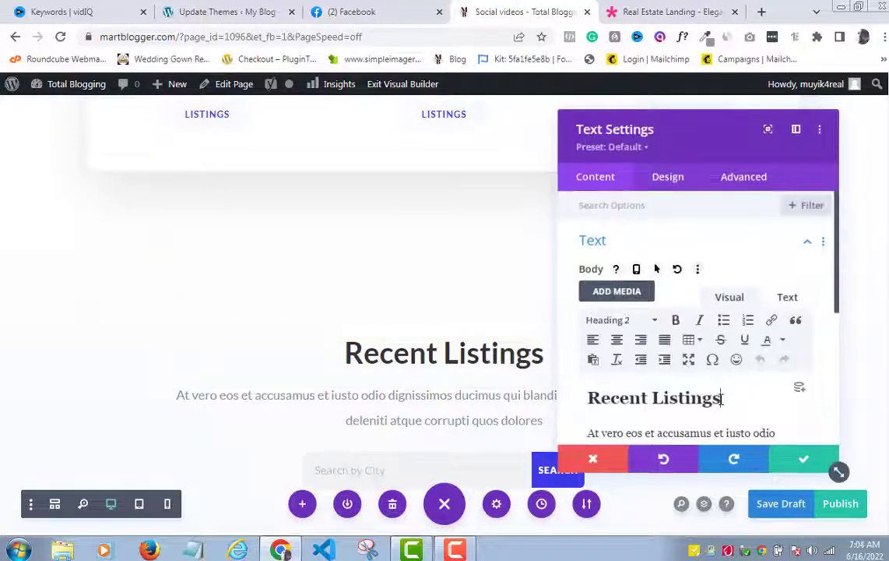
text(Video)
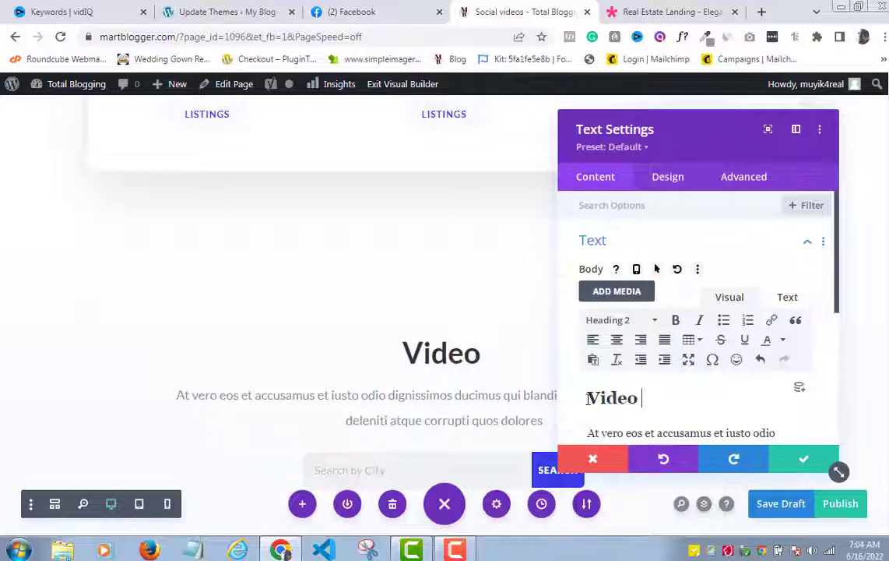
text(creation)
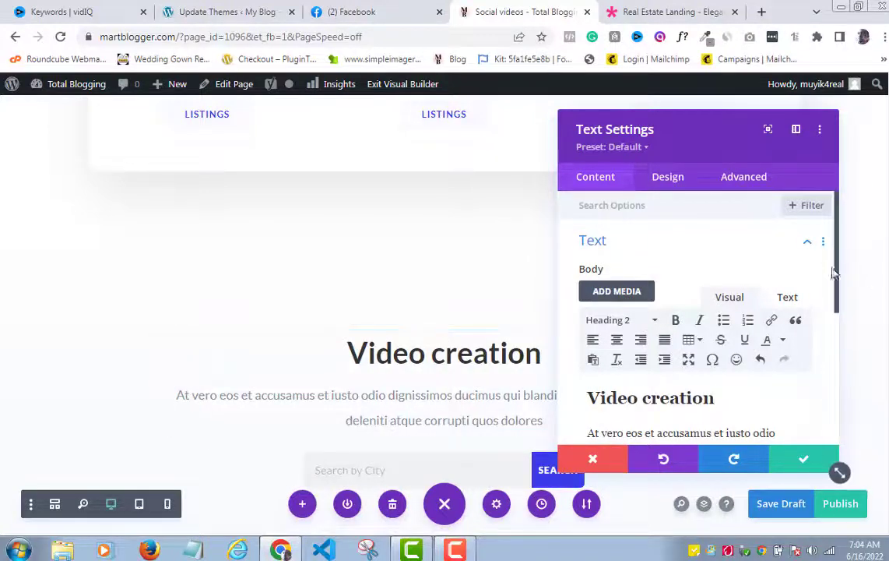
scroll(down, 3)
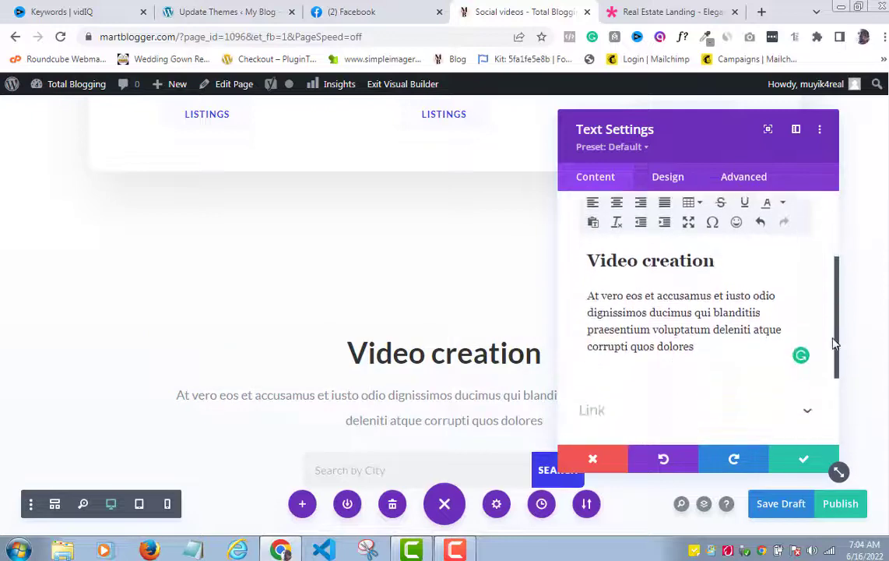
scroll(down, 3)
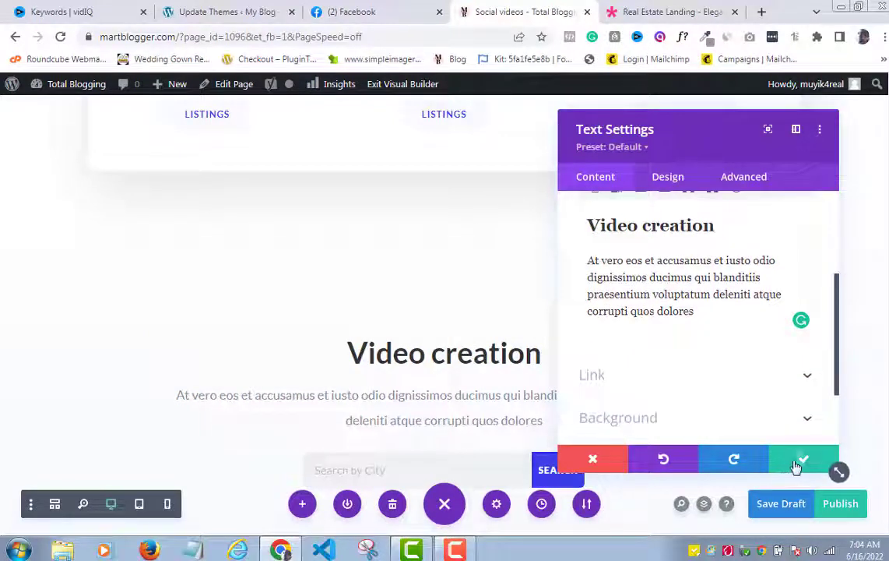
click(802, 459)
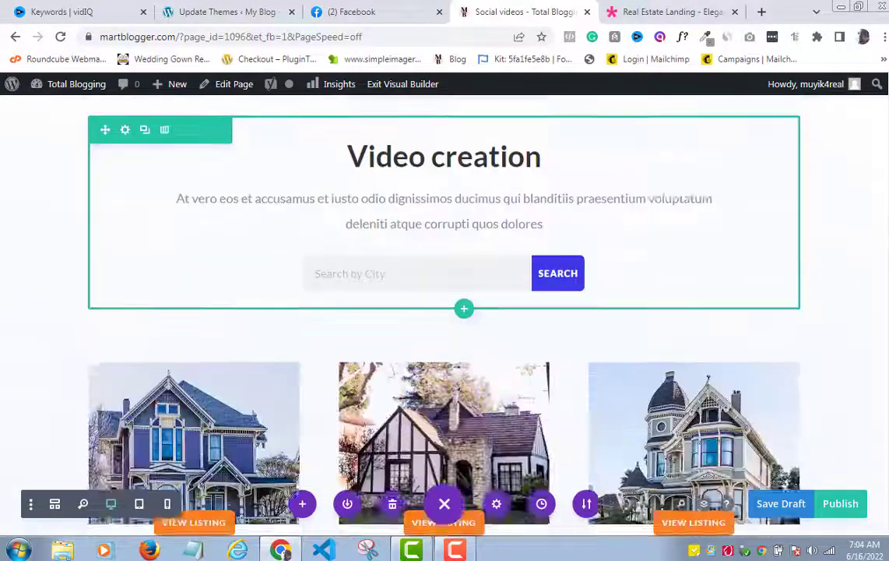
- Scroll down and open the Real Estate Agent section's settings
scroll(down, 3)
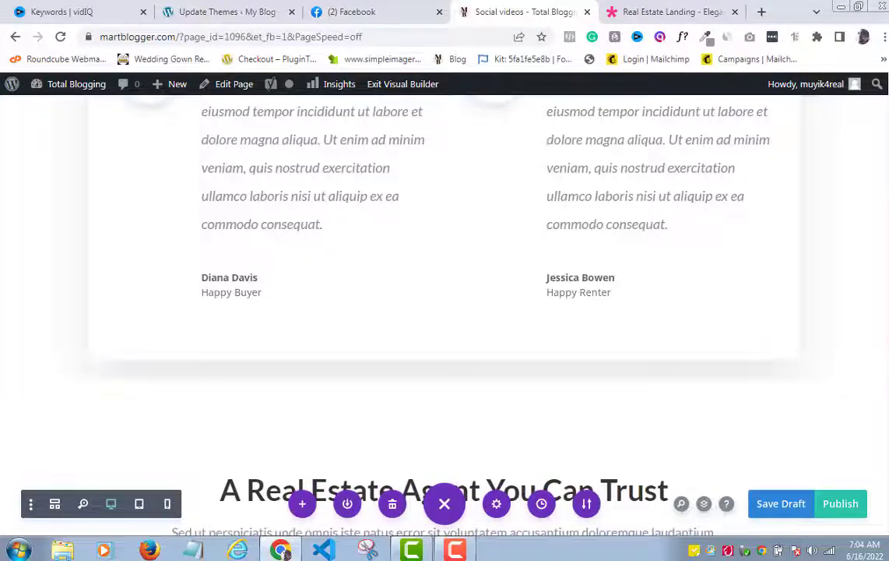
scroll(down, 3)
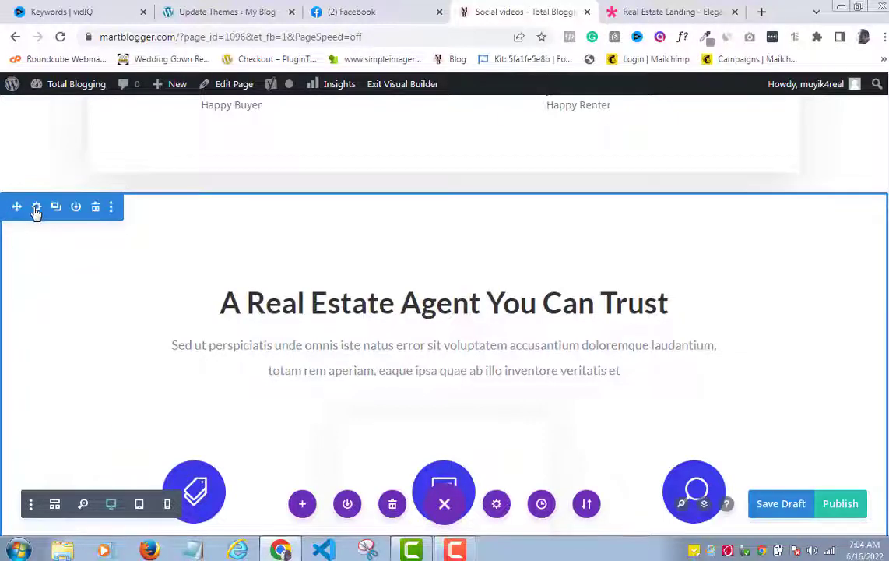
click(36, 206)
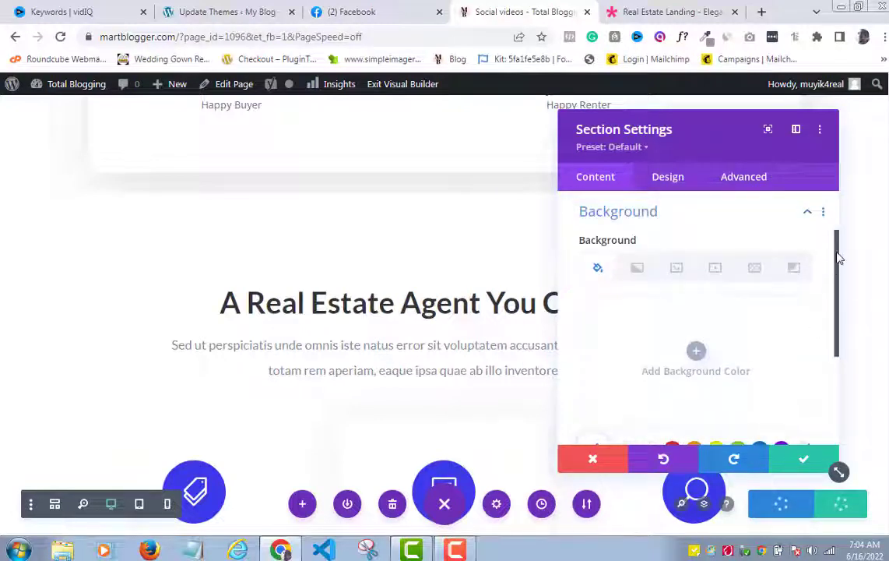
- Review the rest of the page, including header and footer, and save a draft
scroll(down, 3)
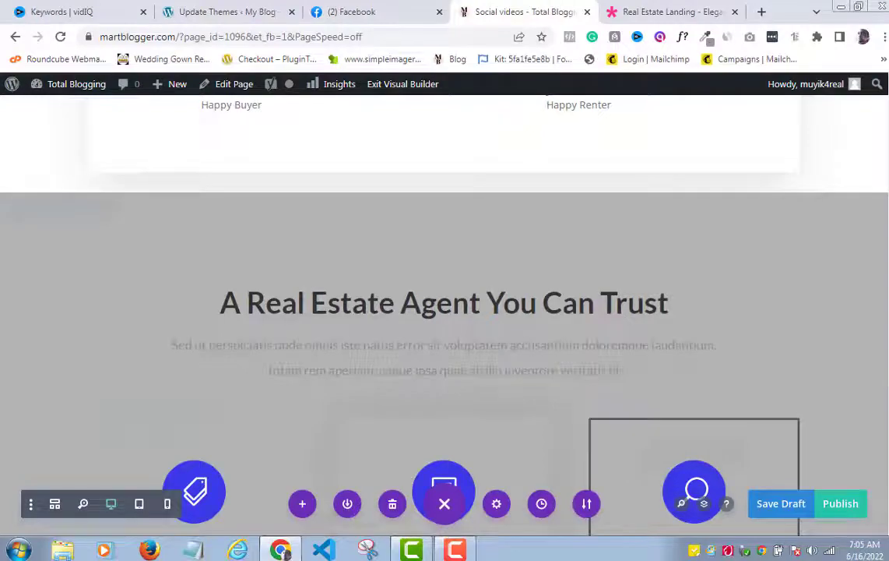
scroll(down, 3)
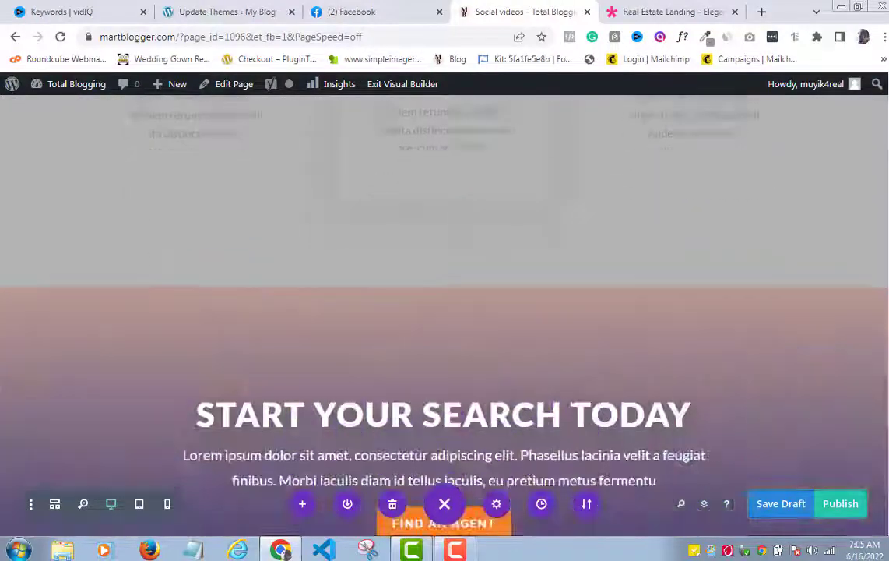
scroll(down, 3)
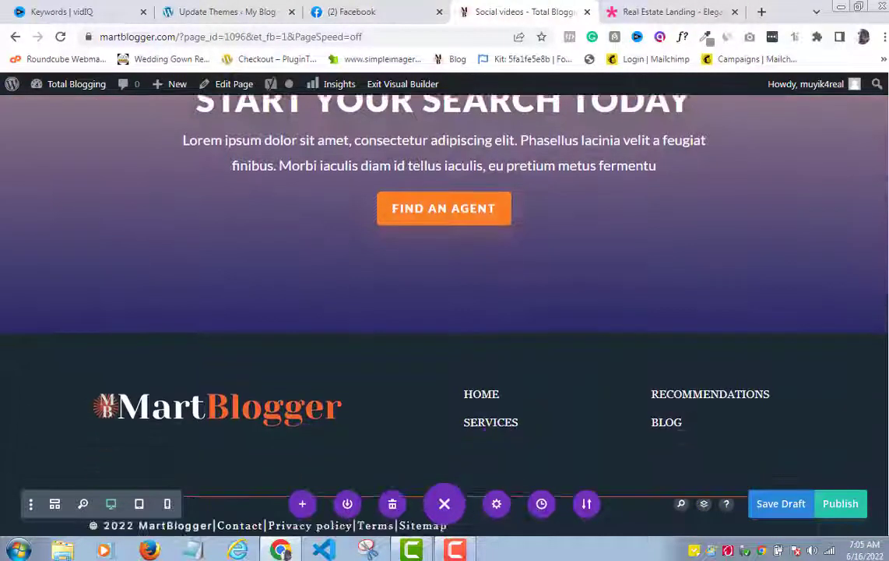
scroll(up, 3)
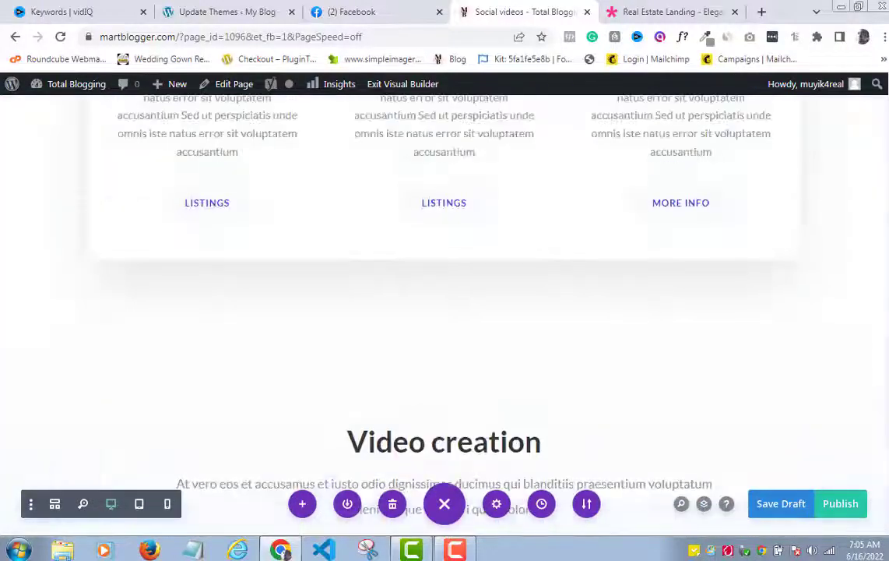
scroll(up, 3)
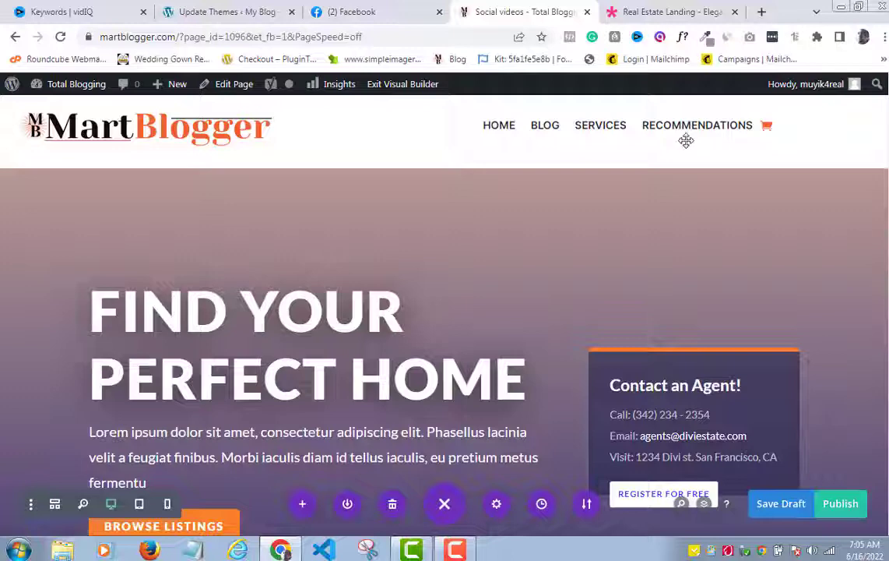
mouse_move(572, 124)
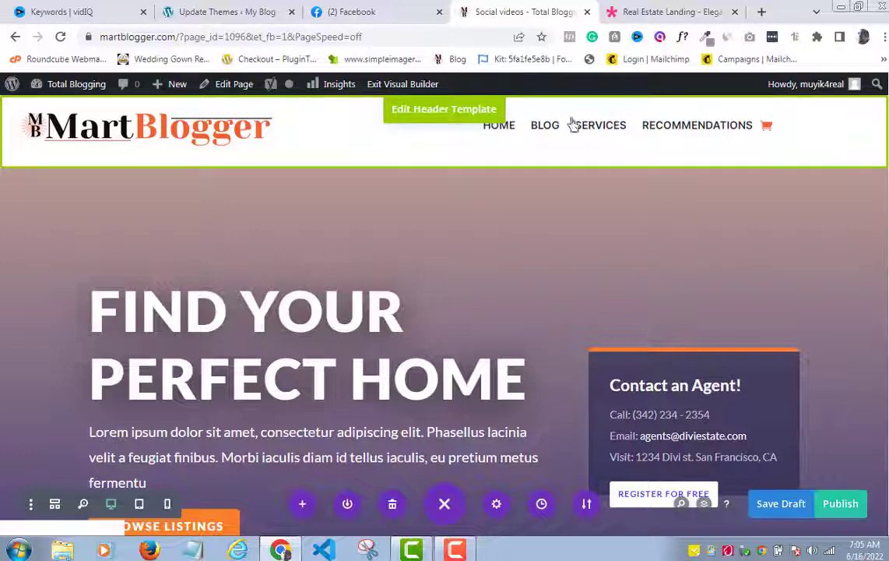
mouse_move(156, 128)
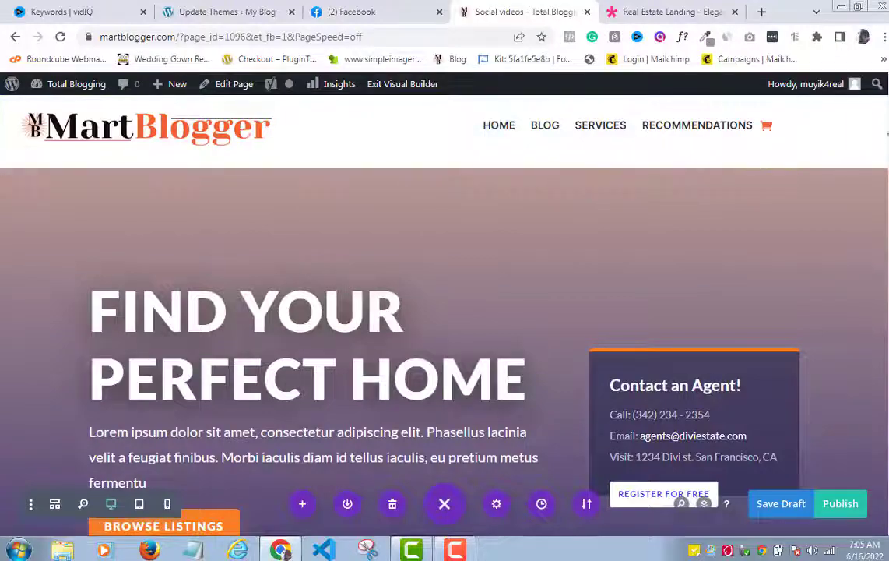
scroll(down, 3)
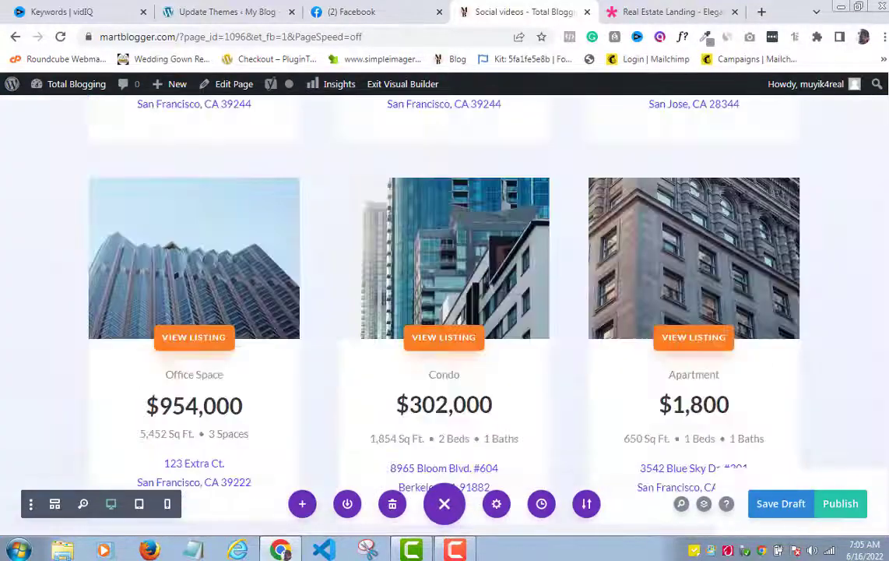
scroll(down, 3)
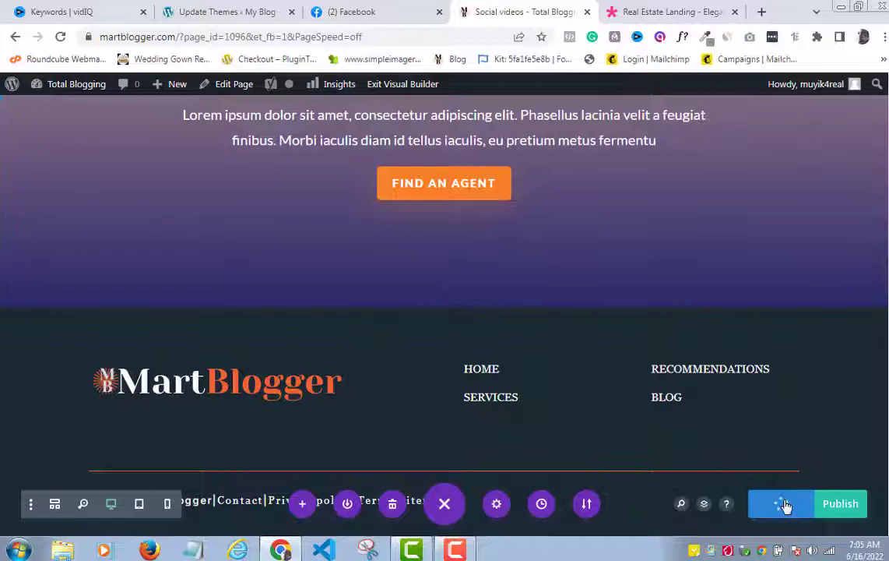
- Open the site admin in a new tab and close the Real Estate Landing demo tab
scroll(up, 3)
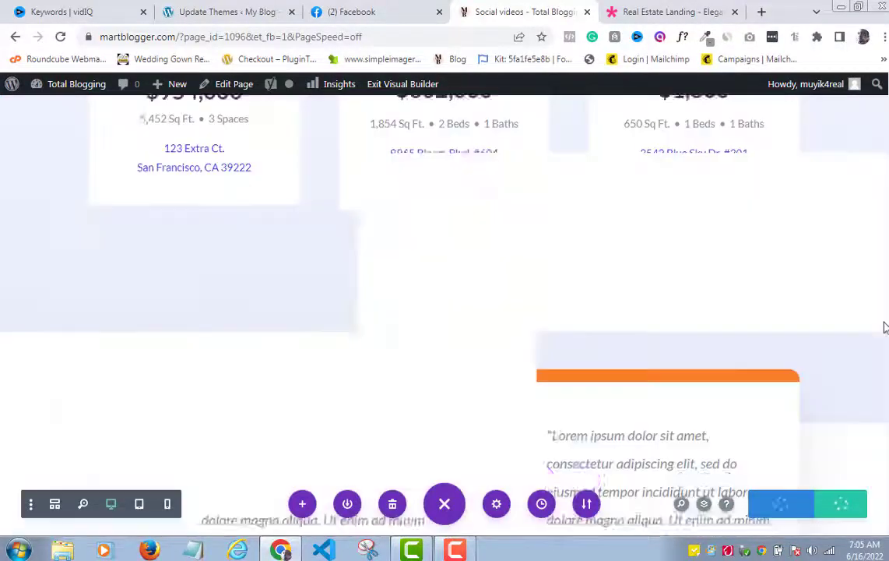
scroll(up, 3)
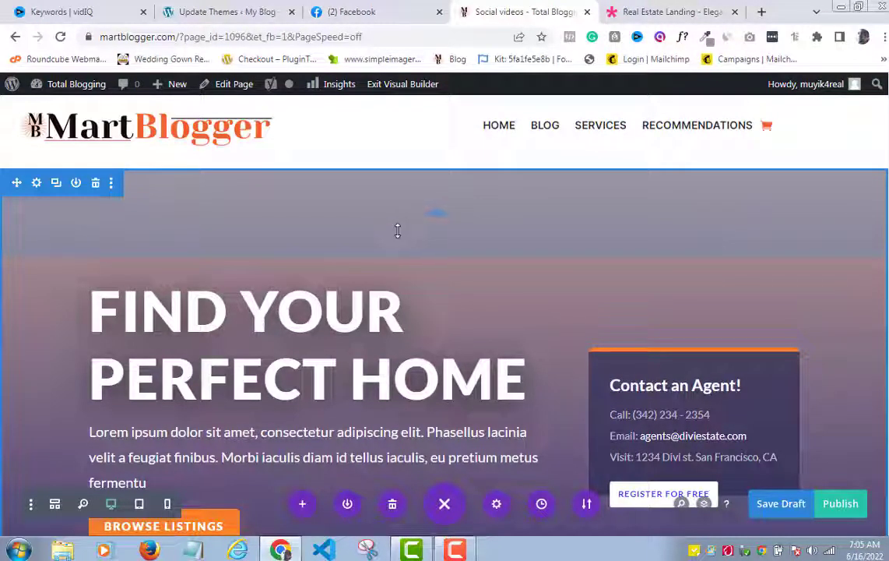
scroll(down, 3)
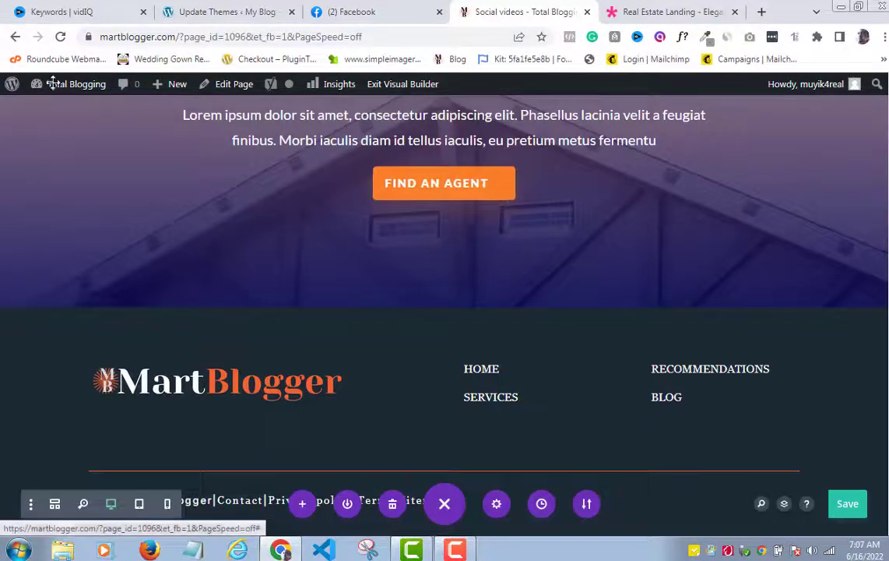
click(75, 84)
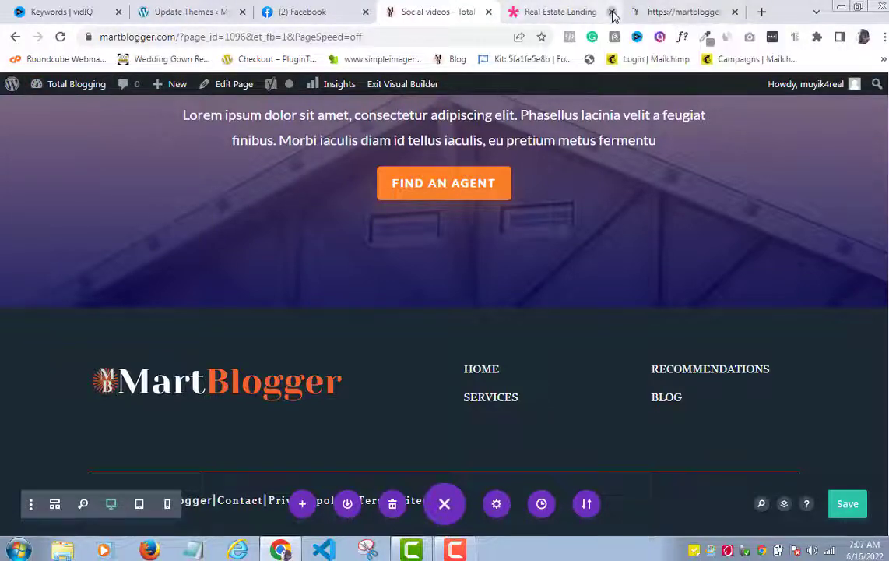
click(613, 11)
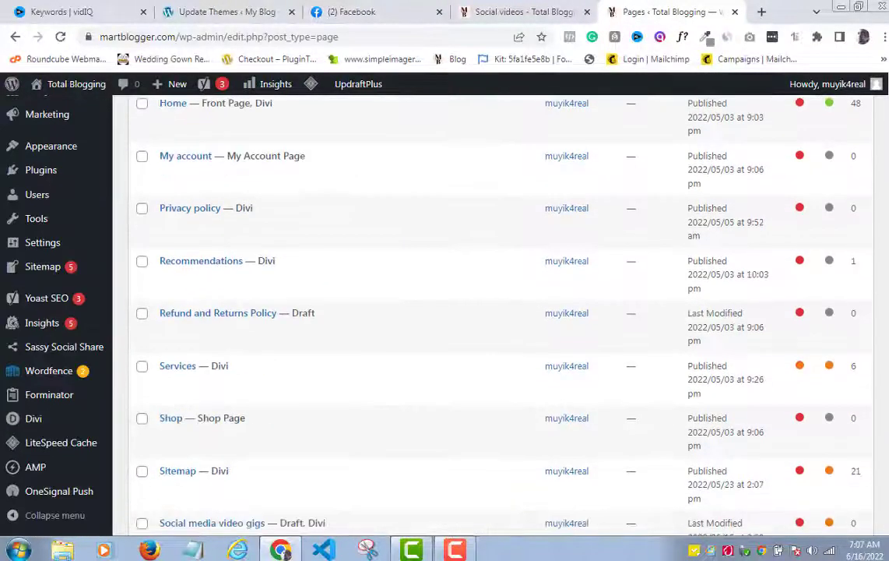
- Open the newest Social videos page's live view in a new tab and switch to it
scroll(down, 3)
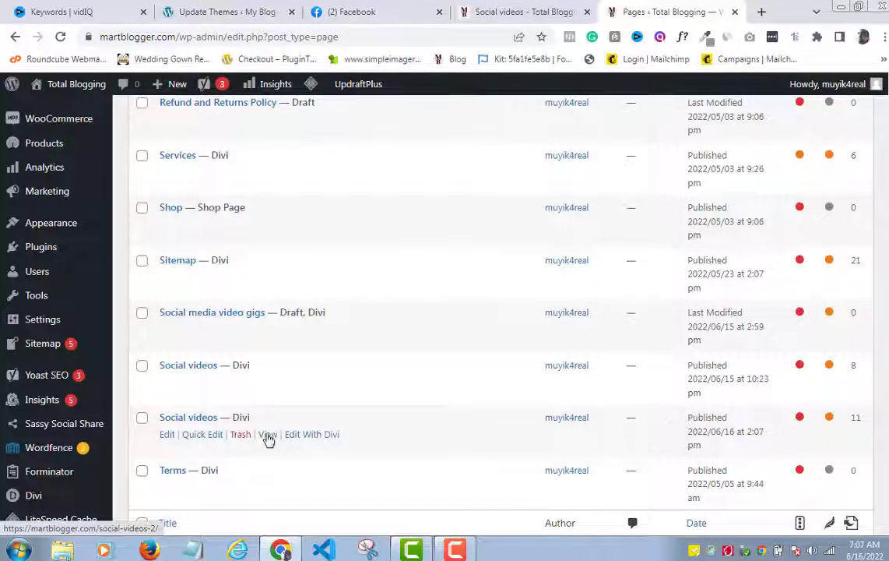
right_click(268, 434)
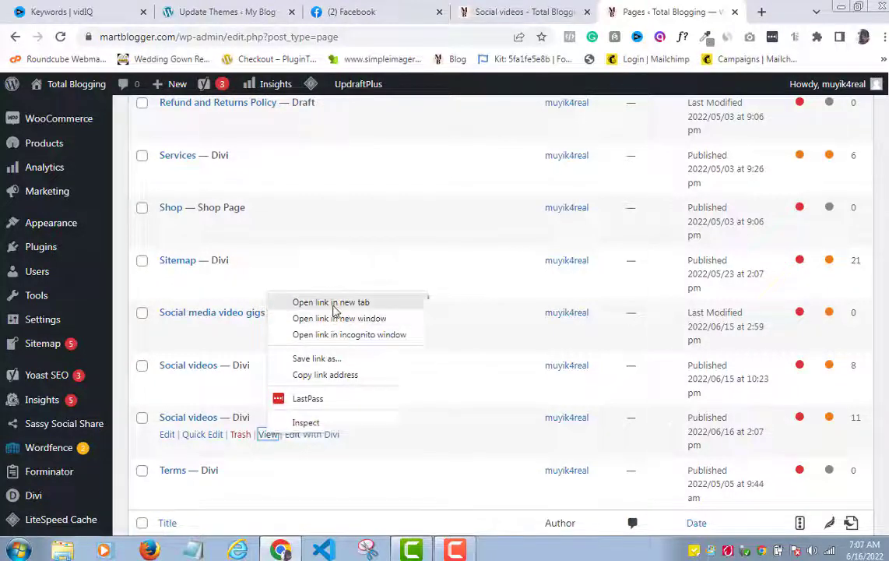
click(331, 302)
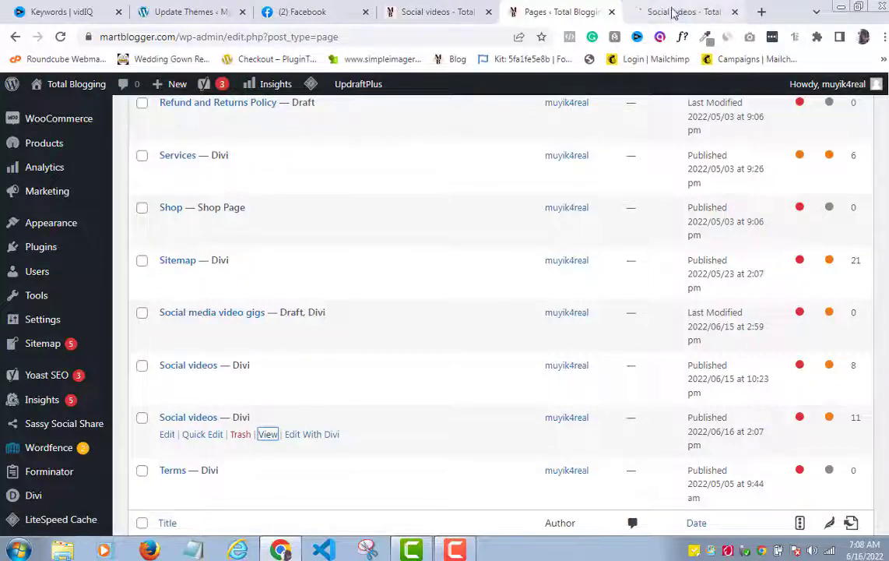
click(268, 434)
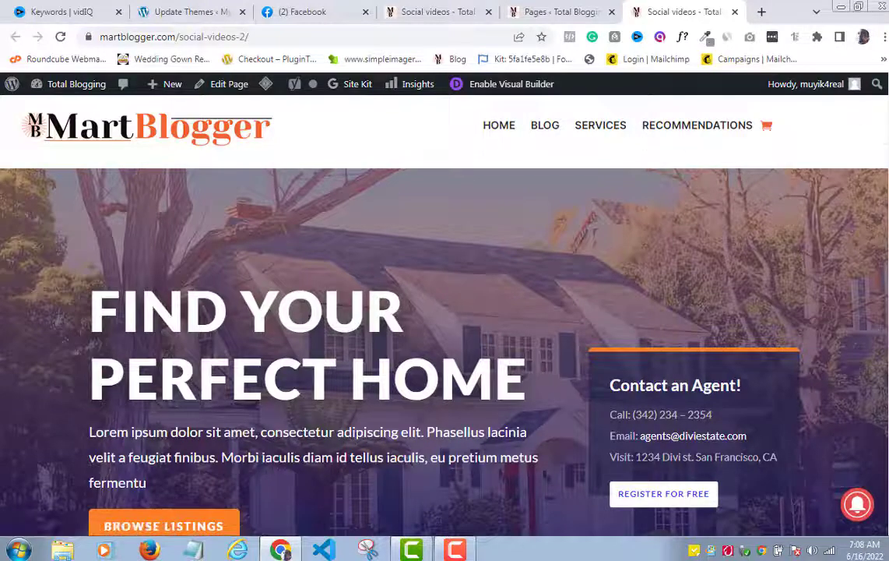
- Scroll the live Social videos page to the footer and back, then open the admin menu
scroll(down, 3)
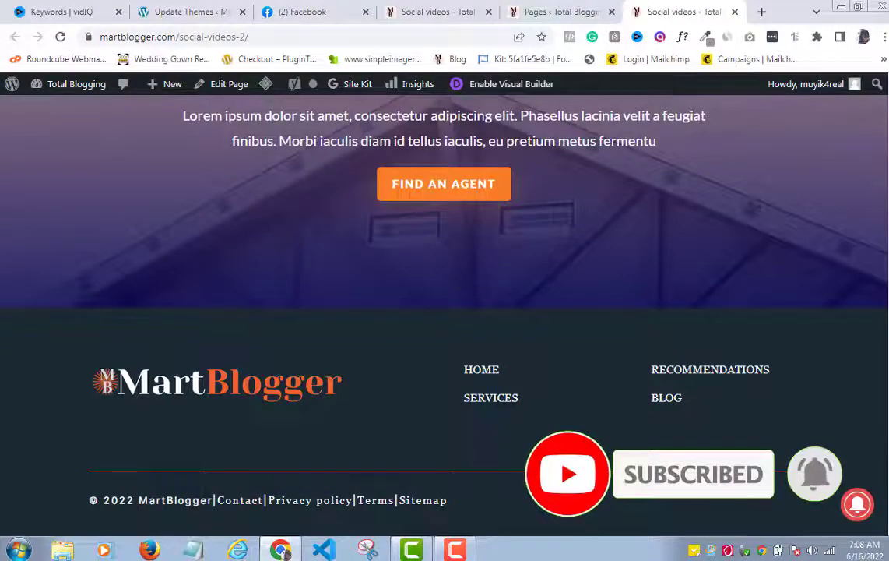
scroll(up, 3)
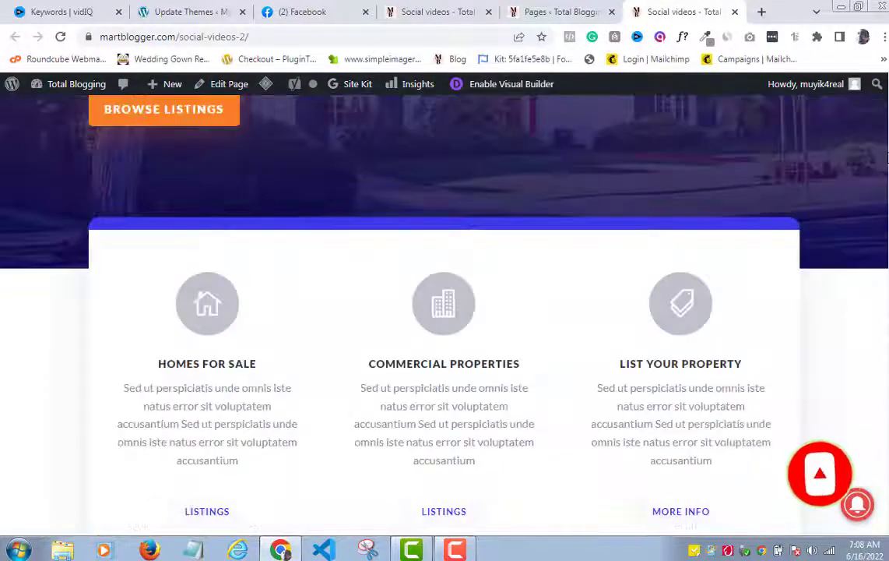
scroll(up, 3)
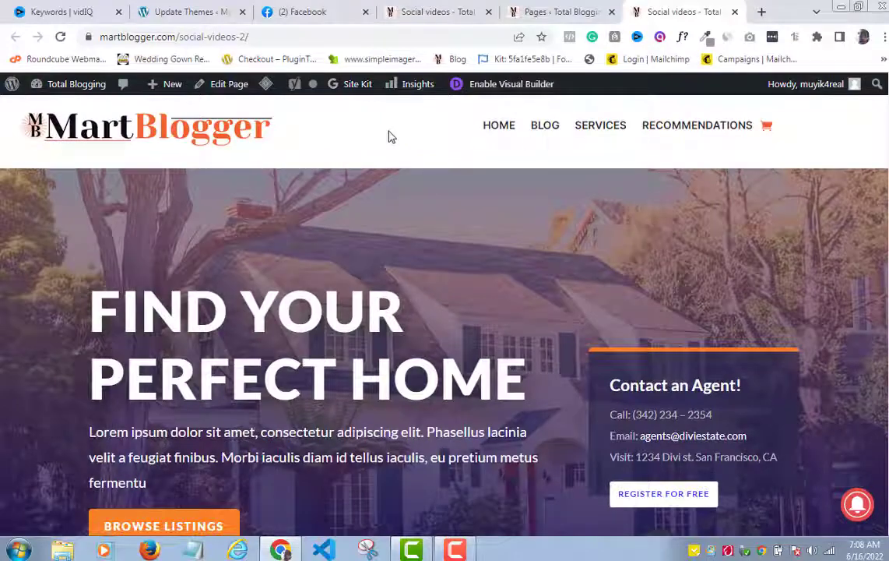
mouse_move(476, 159)
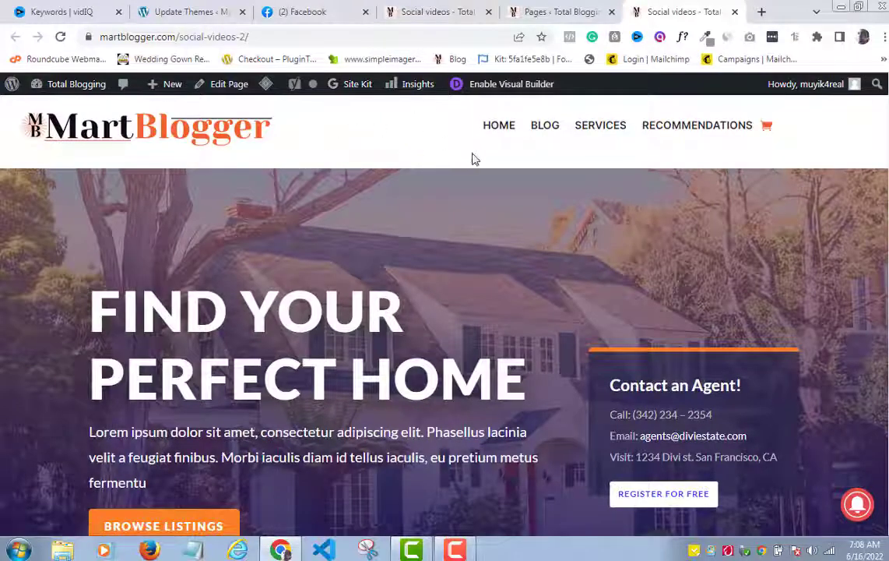
scroll(down, 3)
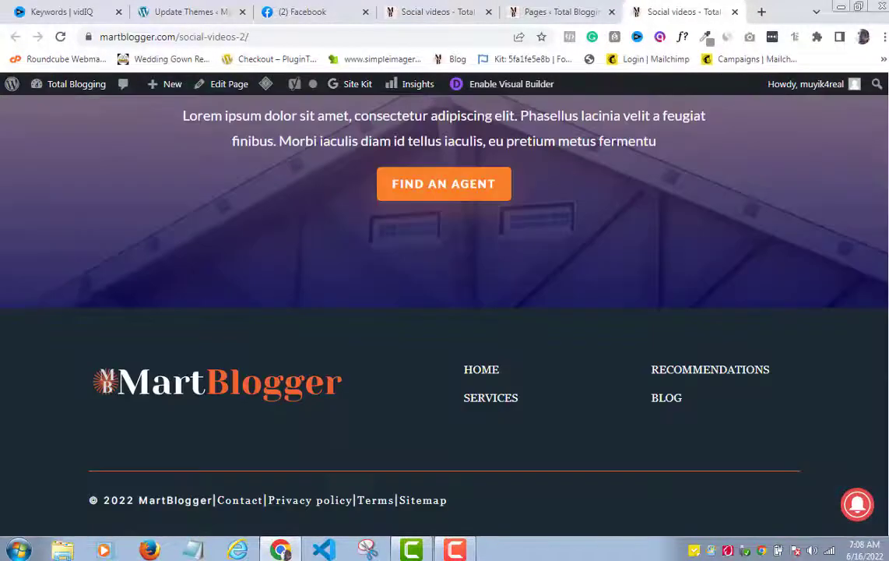
click(76, 84)
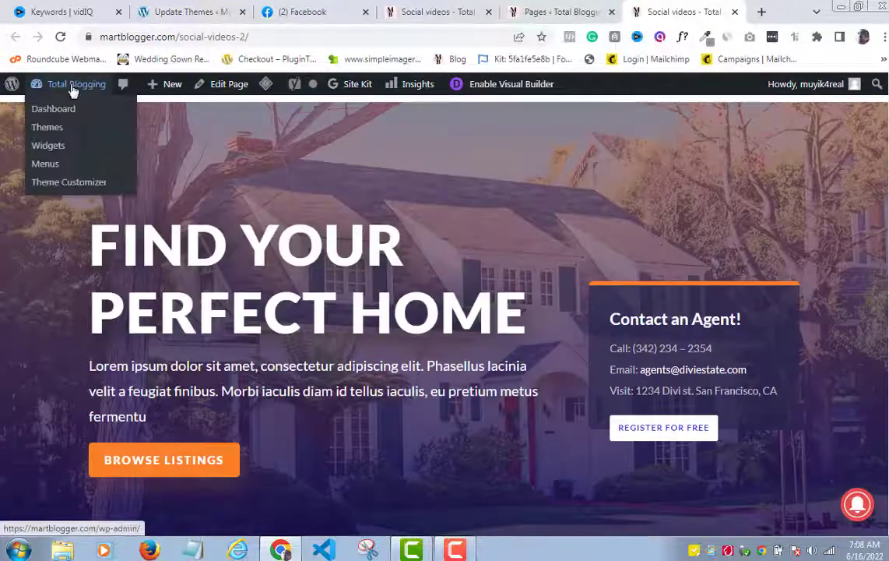
- Go from the live page to the Dashboard, then into Divi's Theme Builder
click(53, 108)
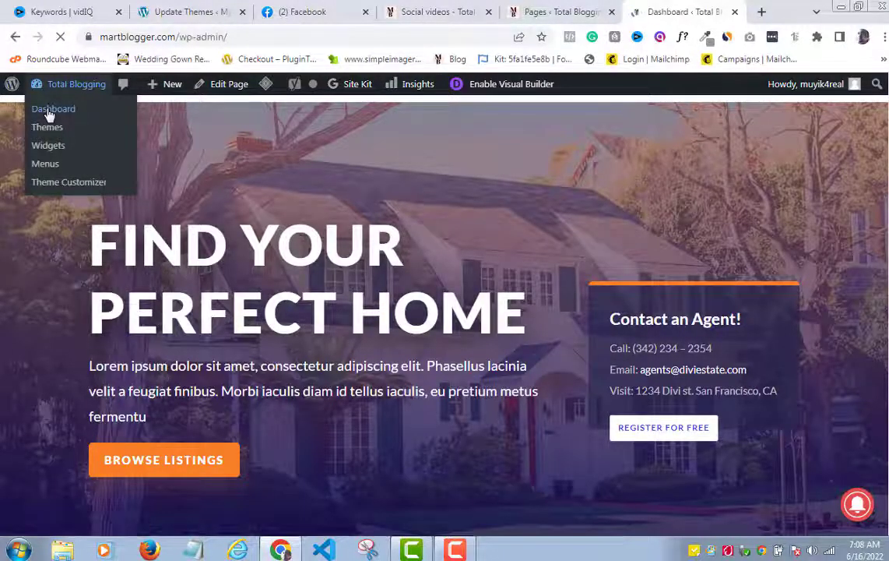
click(53, 108)
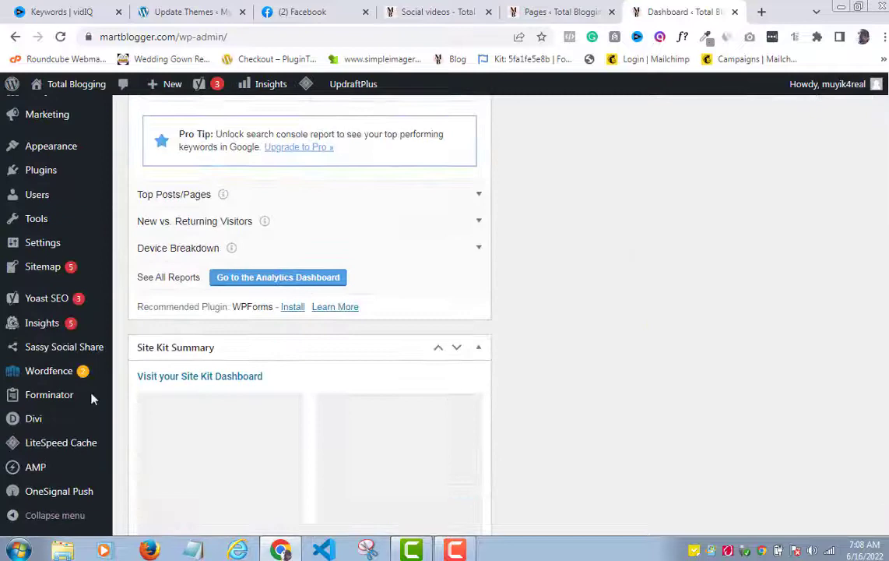
click(34, 419)
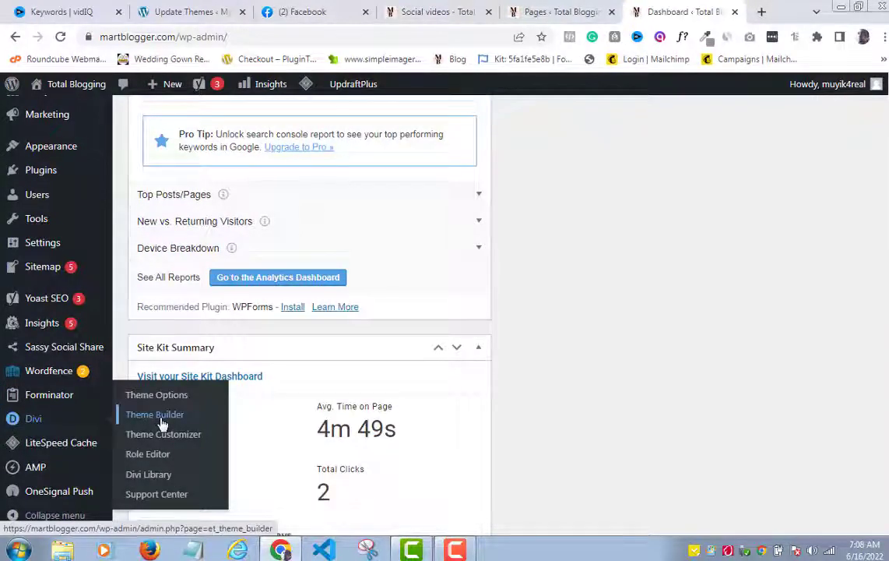
click(154, 413)
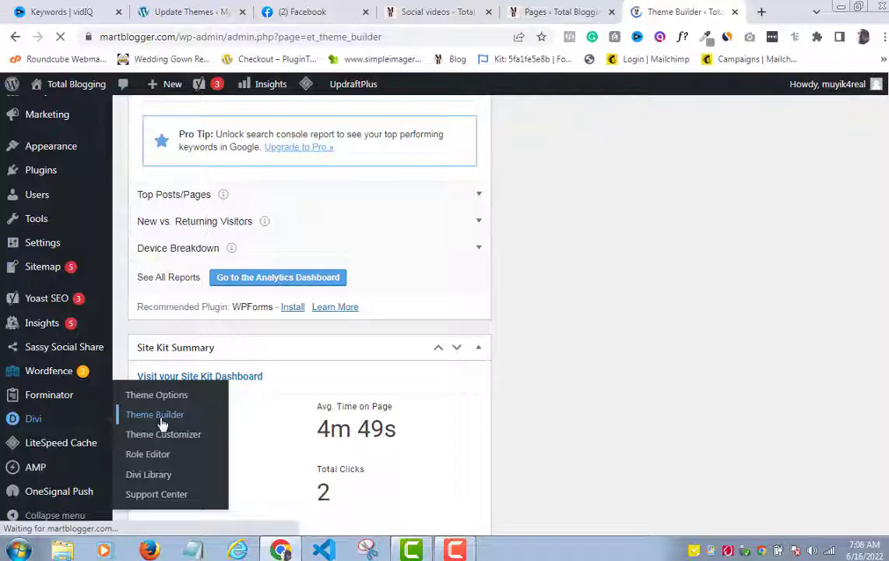
click(155, 414)
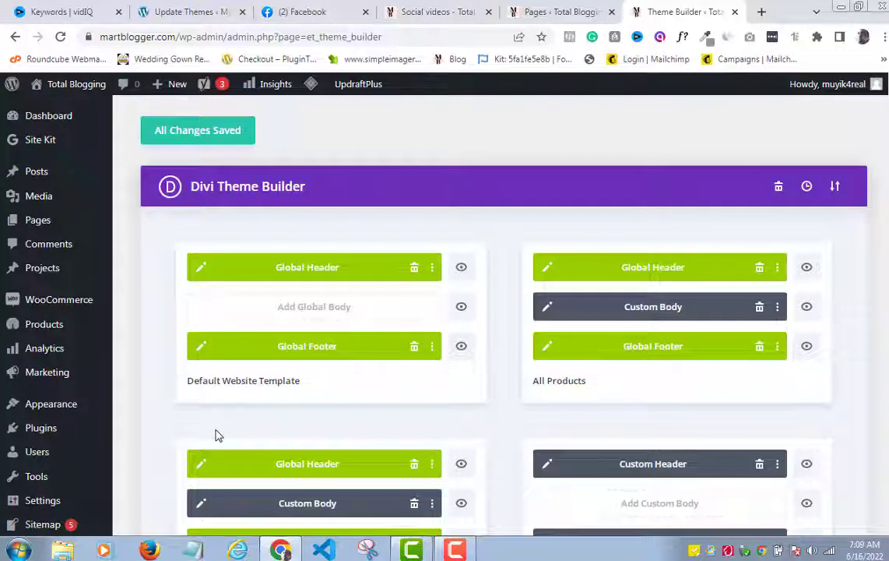
mouse_move(438, 420)
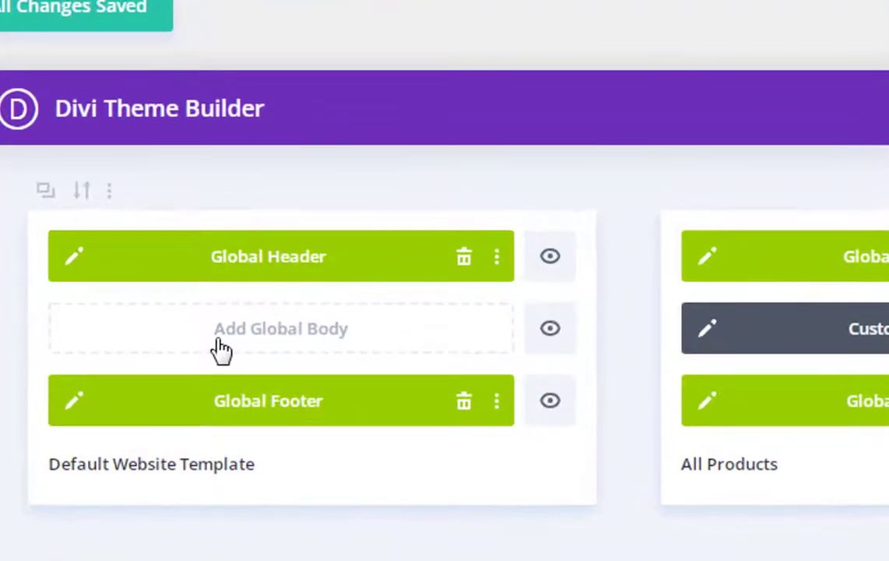
scroll(down, 3)
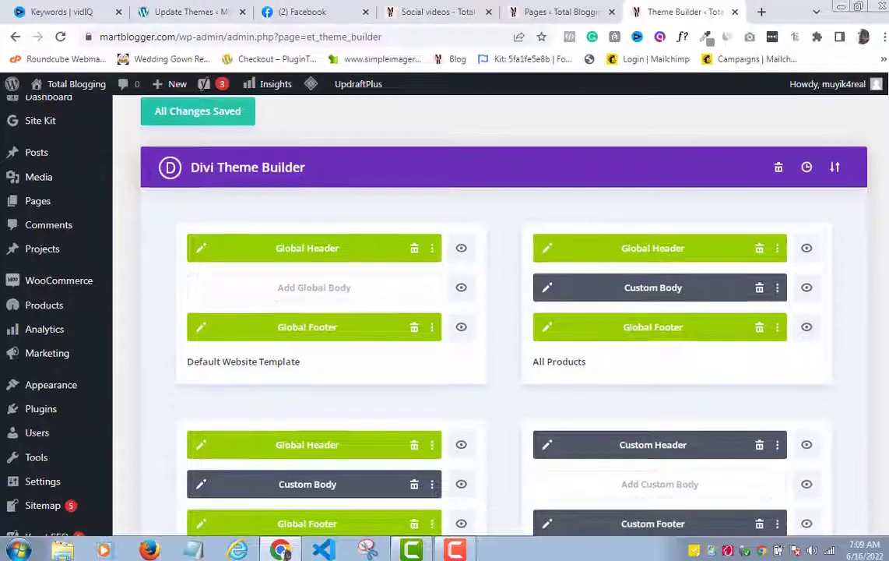
scroll(down, 3)
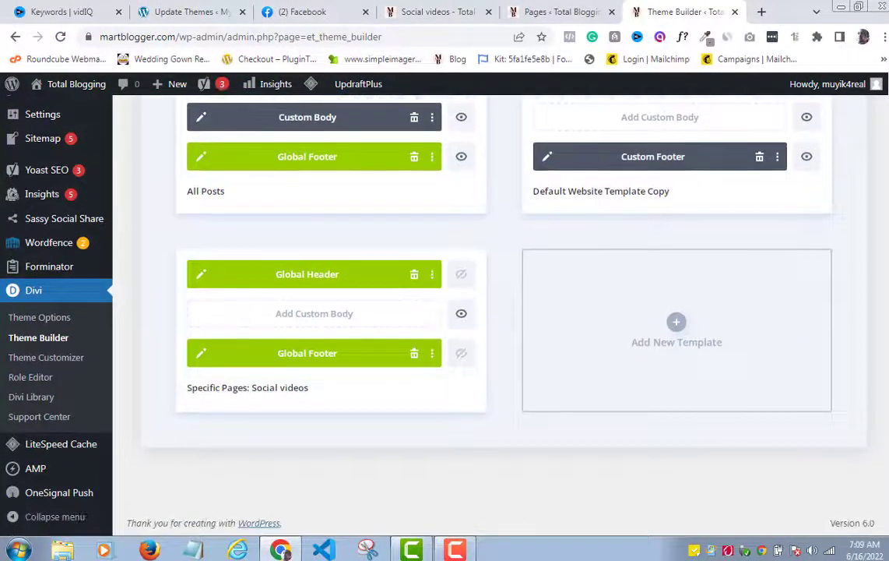
mouse_move(676, 322)
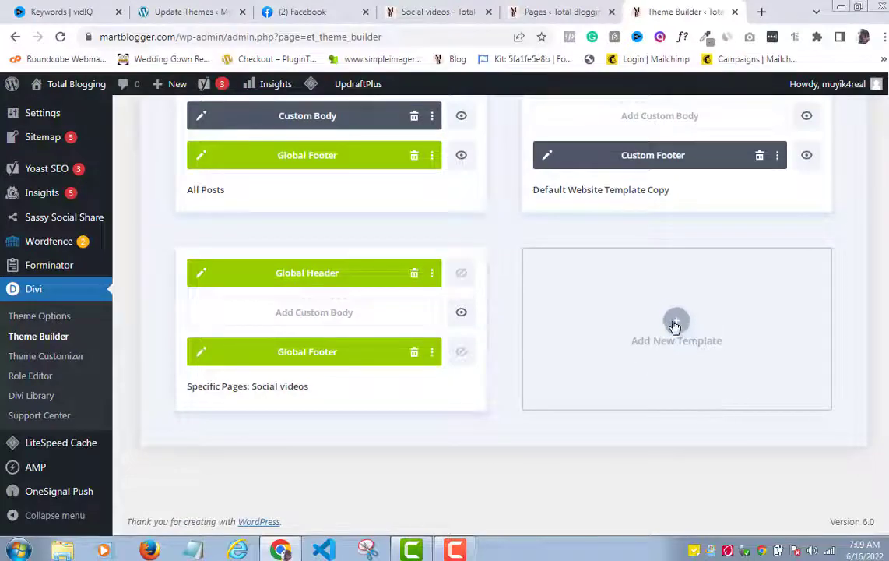
mouse_move(677, 324)
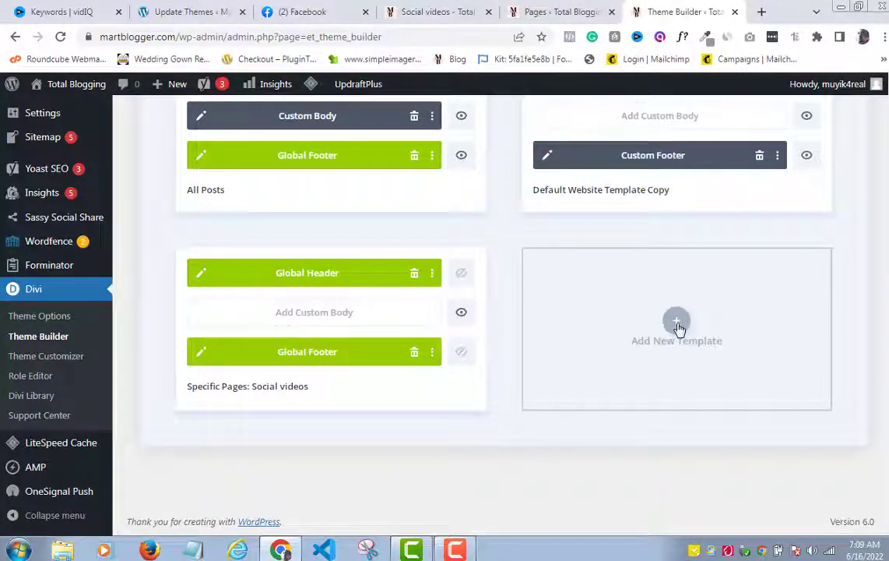
- Add a new theme template assigned under Specific Pages to the Social videos page
click(677, 324)
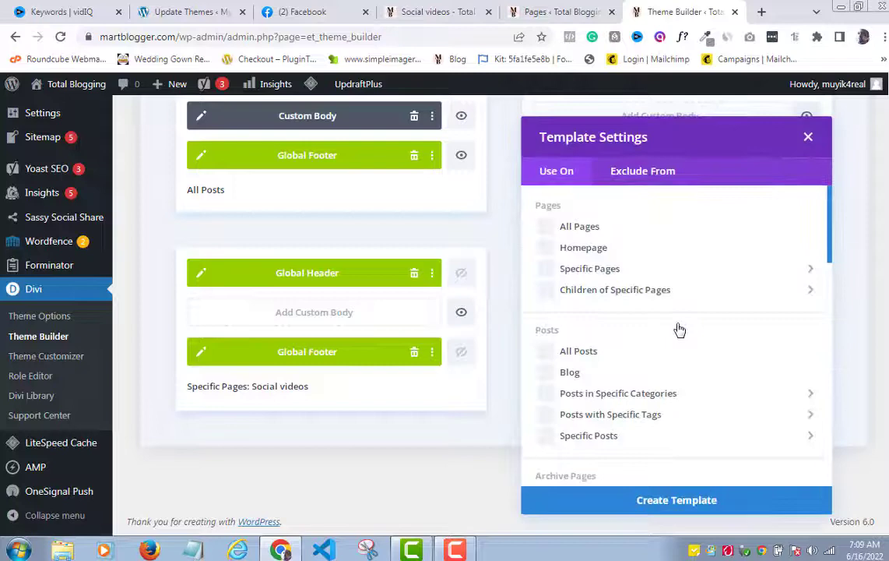
click(808, 136)
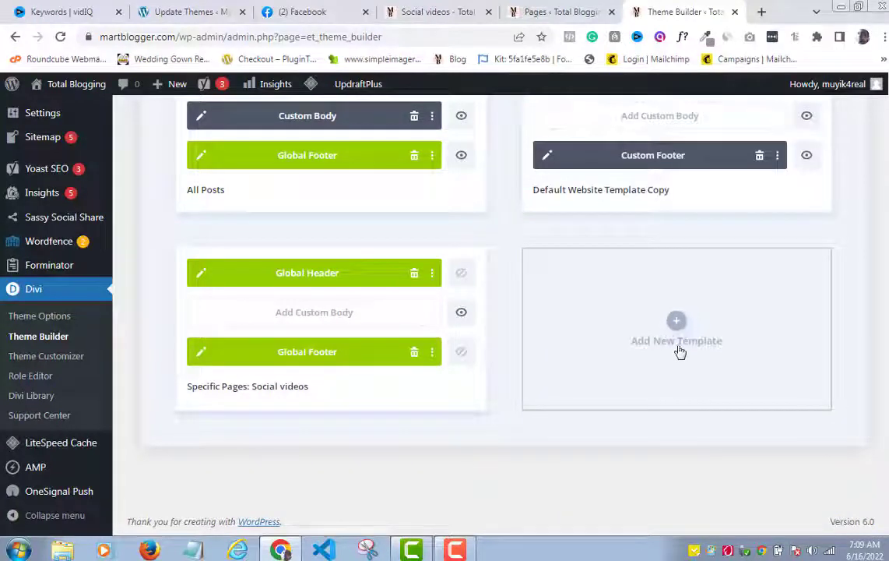
click(676, 340)
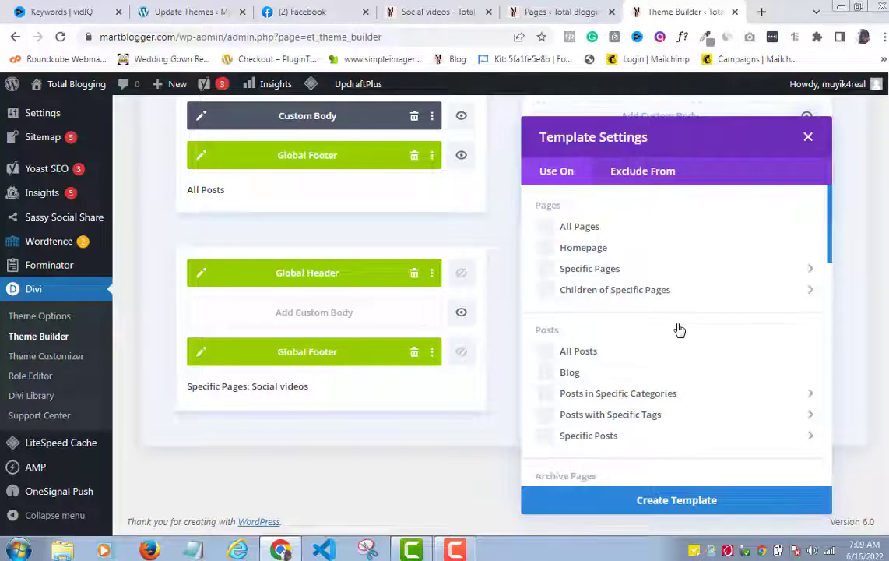
click(550, 268)
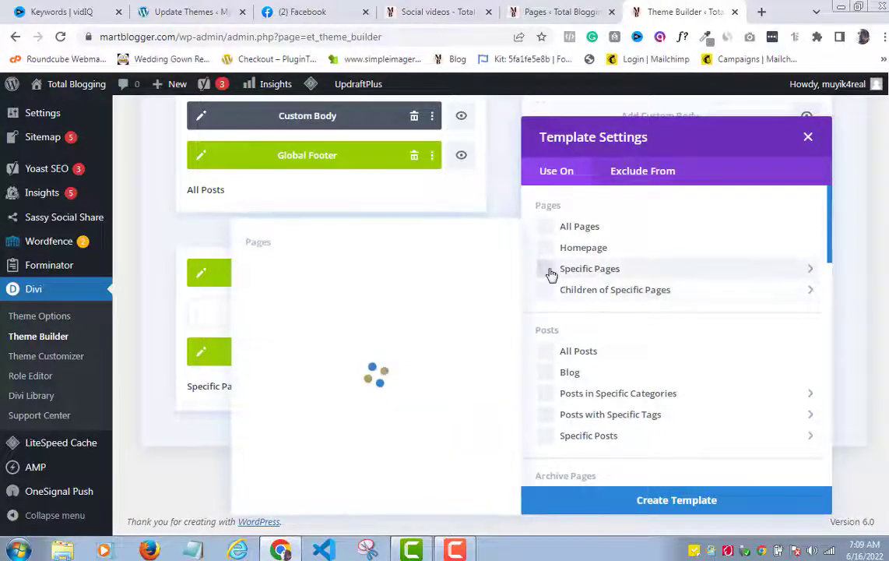
click(589, 268)
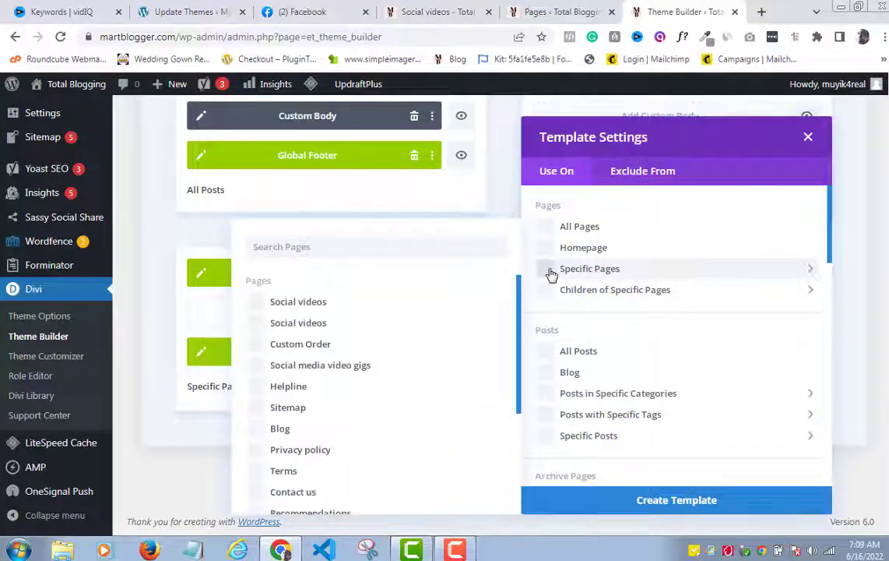
mouse_move(479, 288)
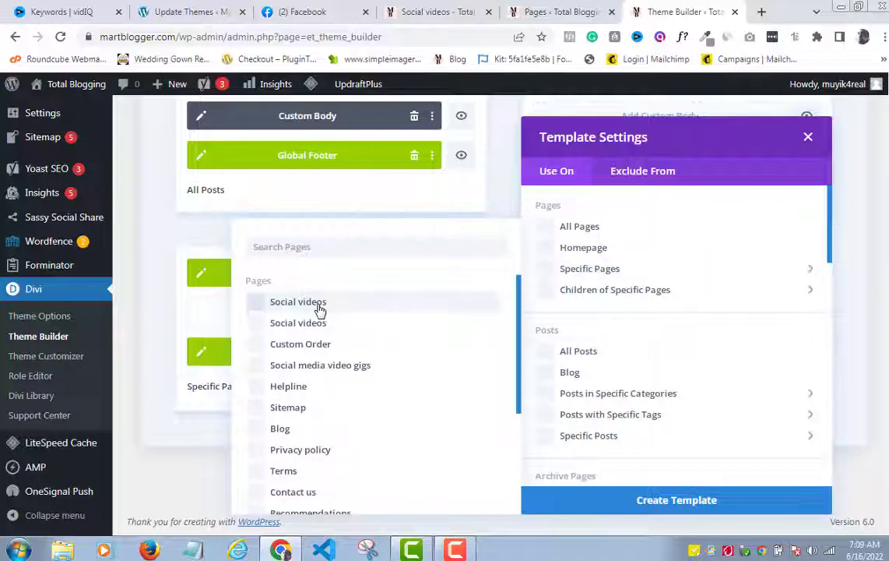
click(298, 302)
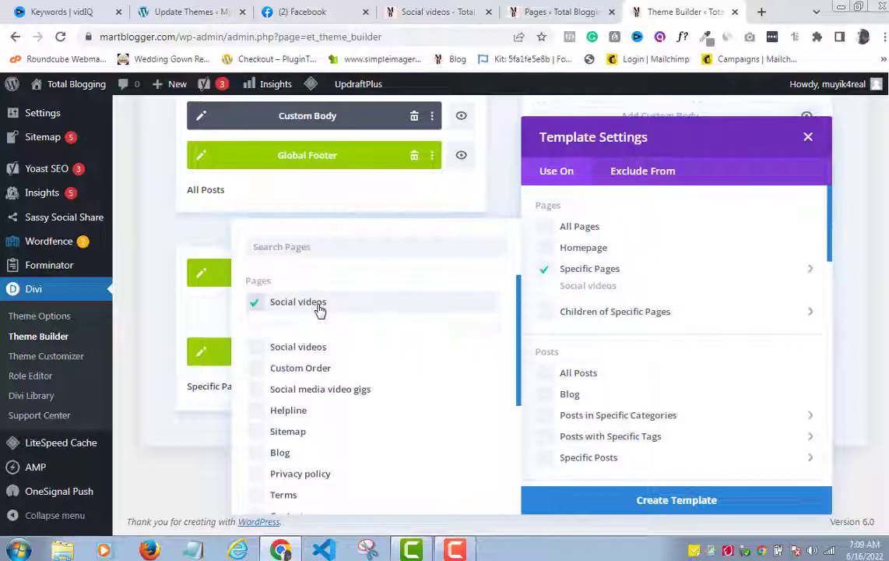
mouse_move(298, 301)
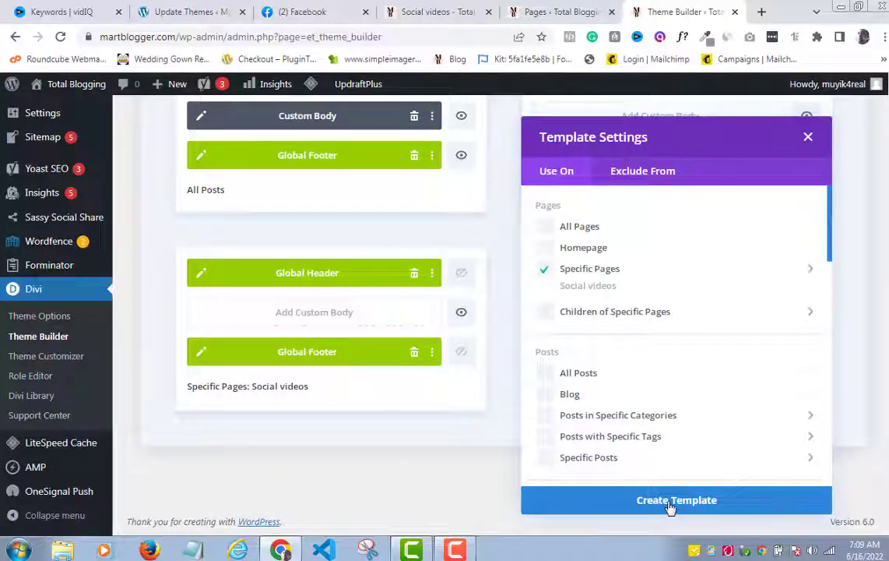
click(677, 499)
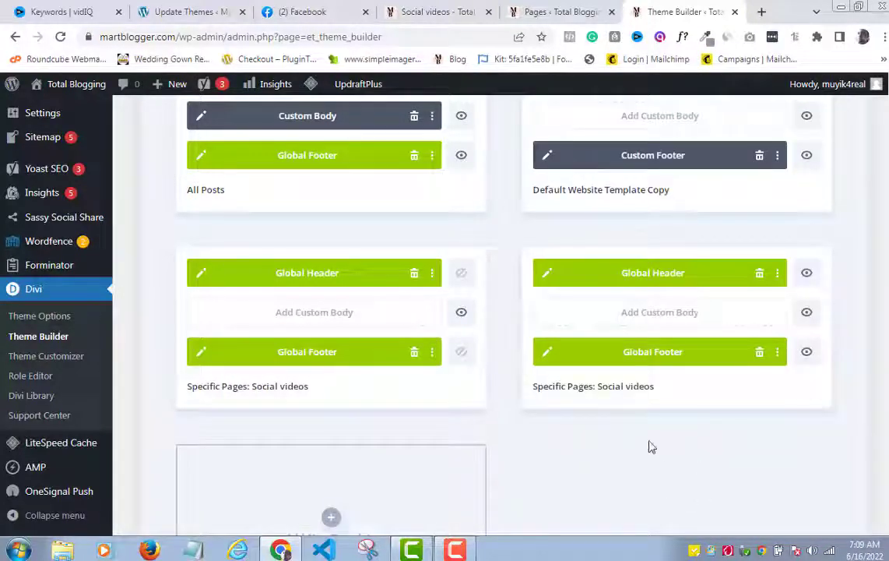
mouse_move(623, 389)
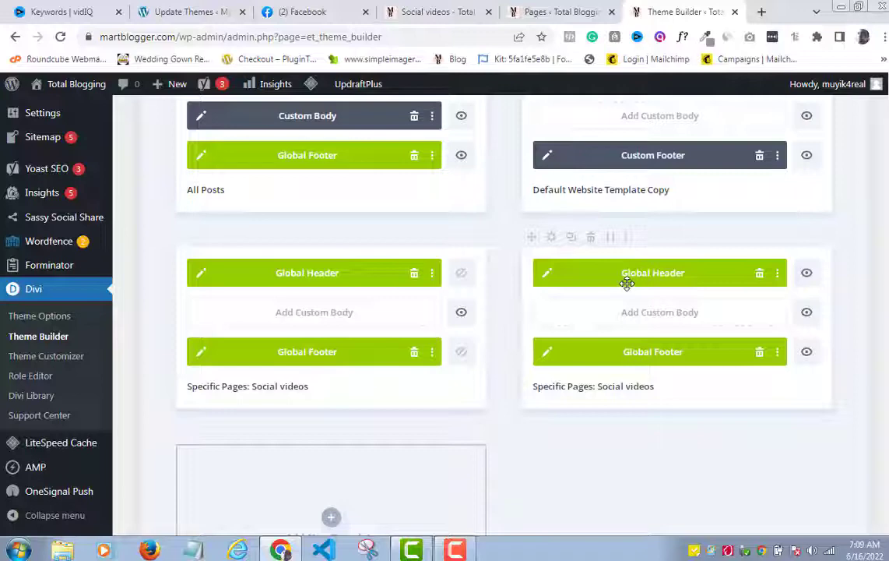
mouse_move(623, 356)
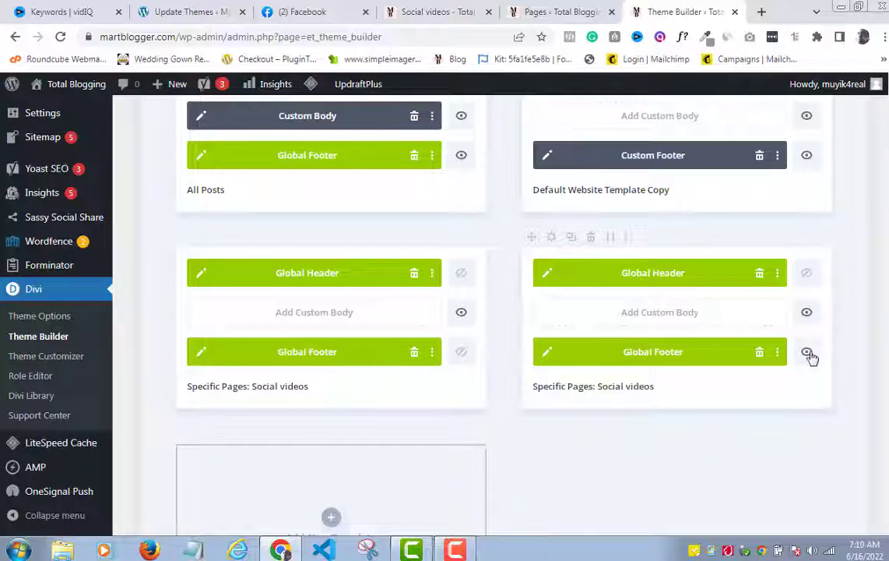
mouse_move(807, 355)
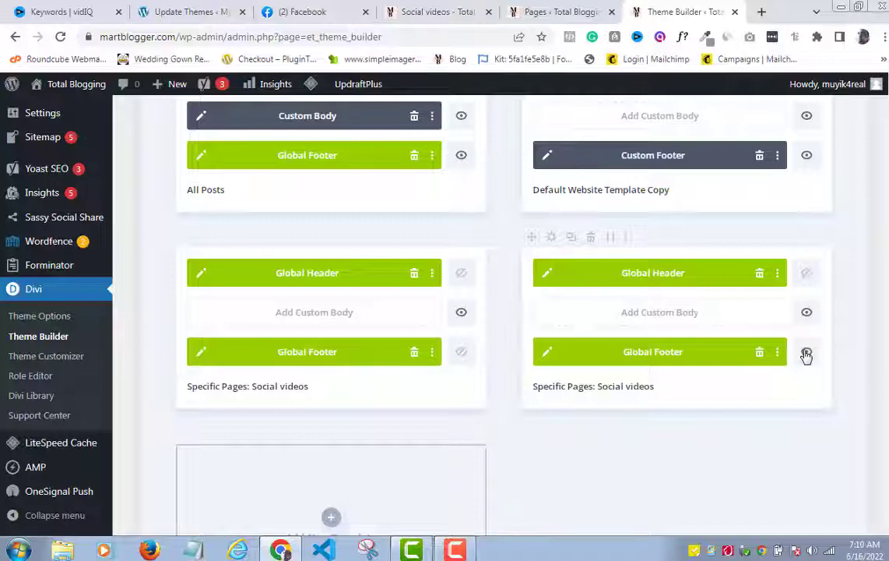
mouse_move(807, 353)
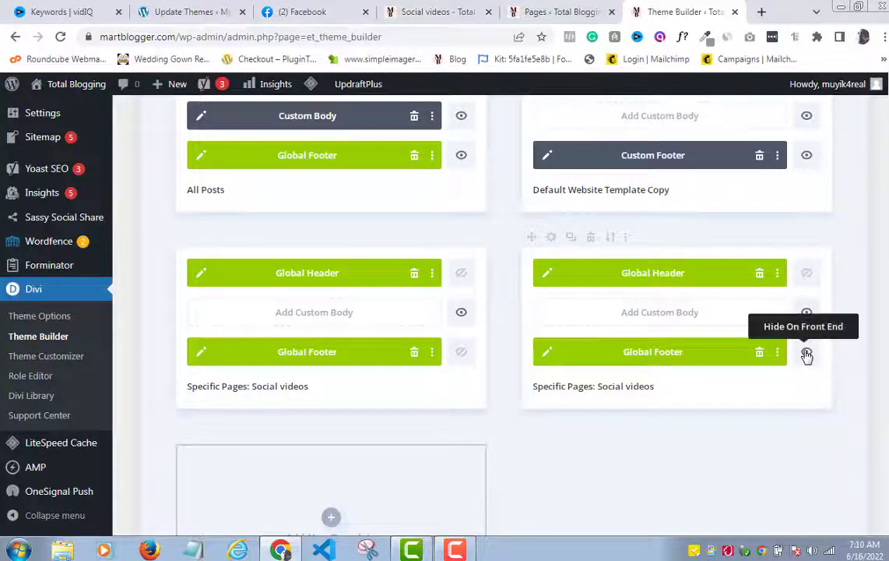
mouse_move(812, 356)
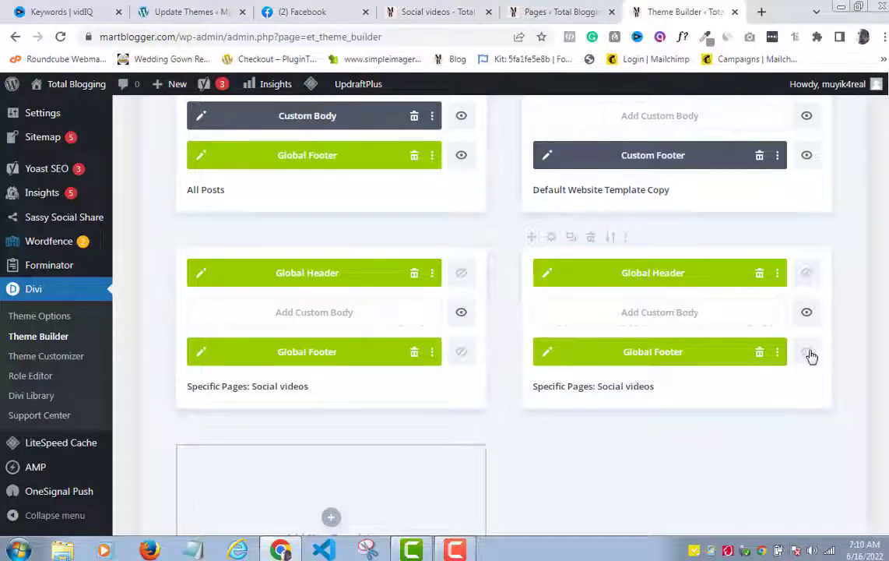
scroll(up, 3)
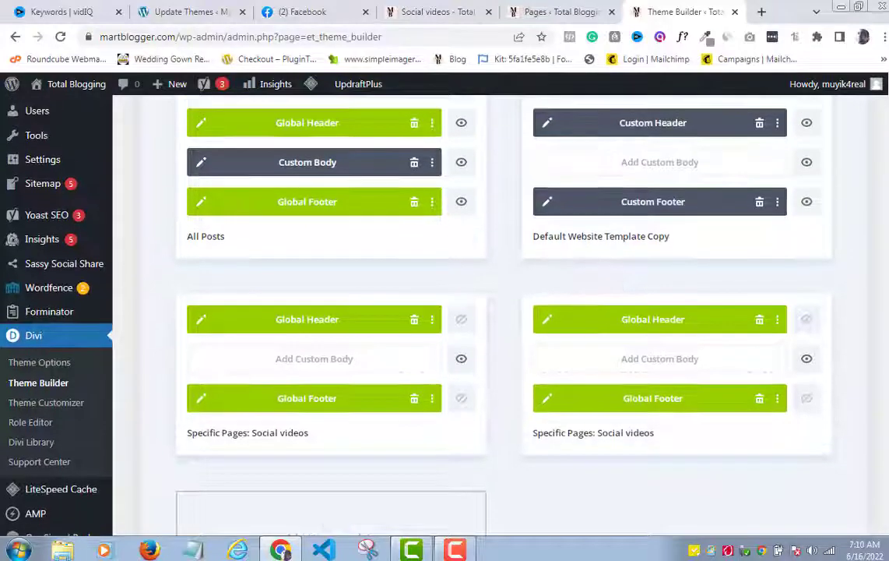
scroll(up, 3)
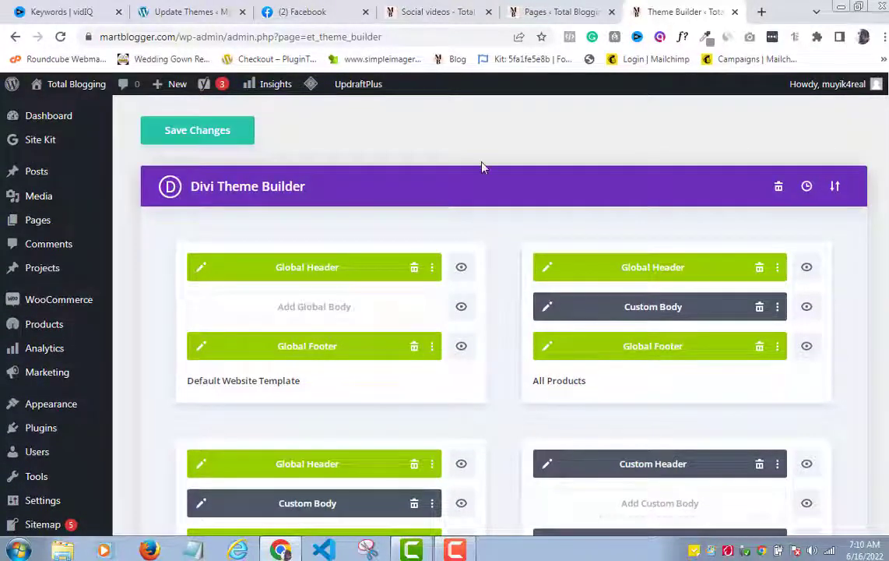
click(197, 130)
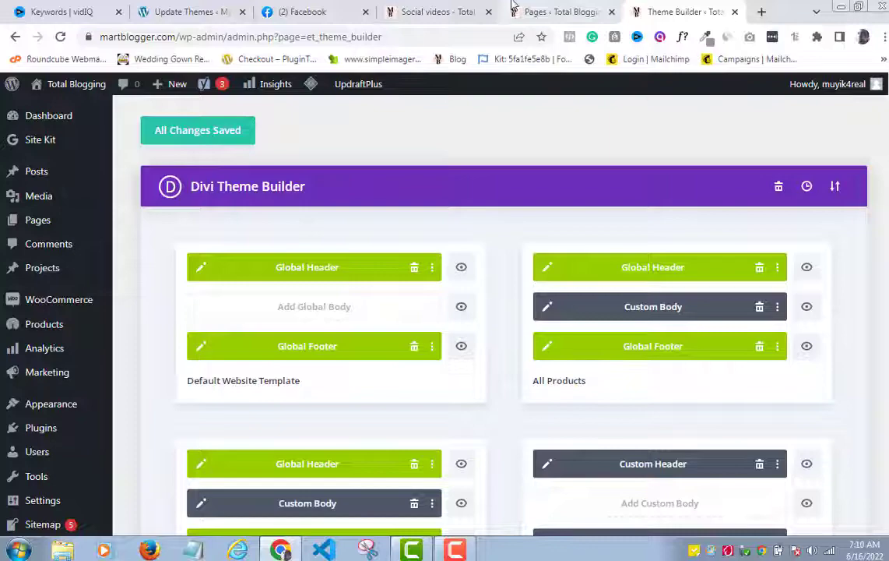
click(432, 11)
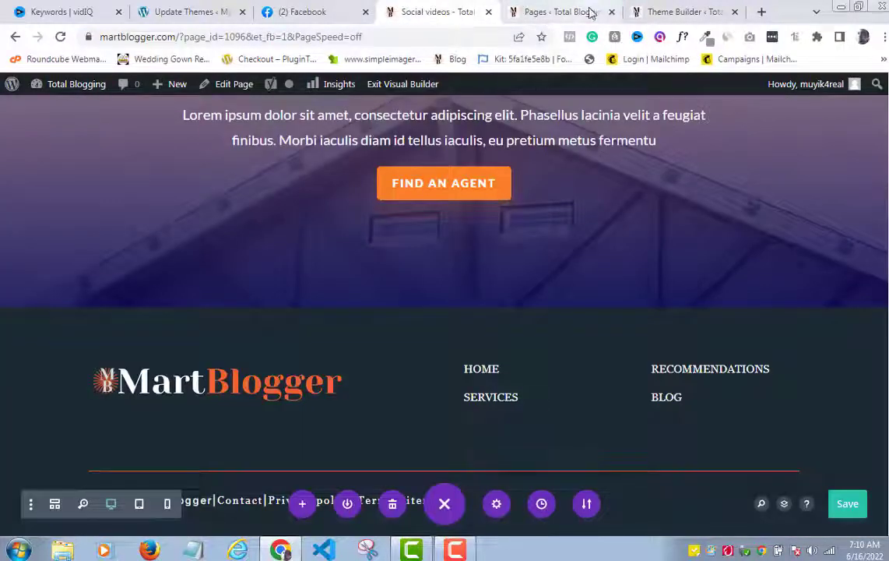
mouse_move(562, 12)
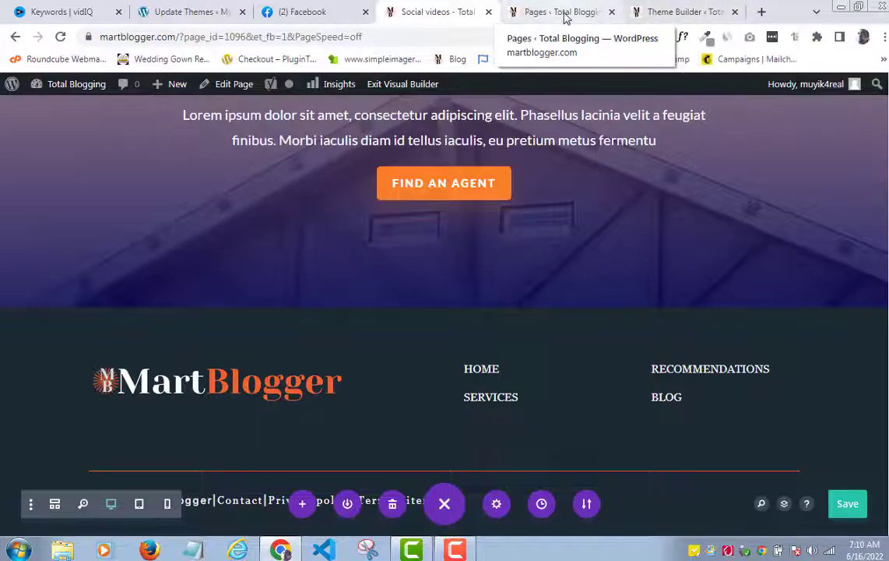
- View the newer Social videos page live and scroll to 'Start Your Search Today'
click(560, 12)
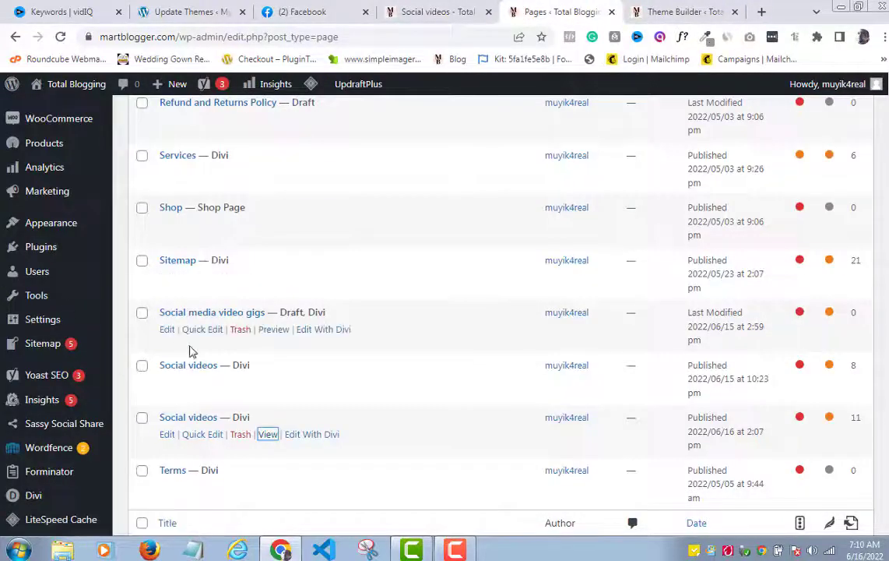
mouse_move(190, 350)
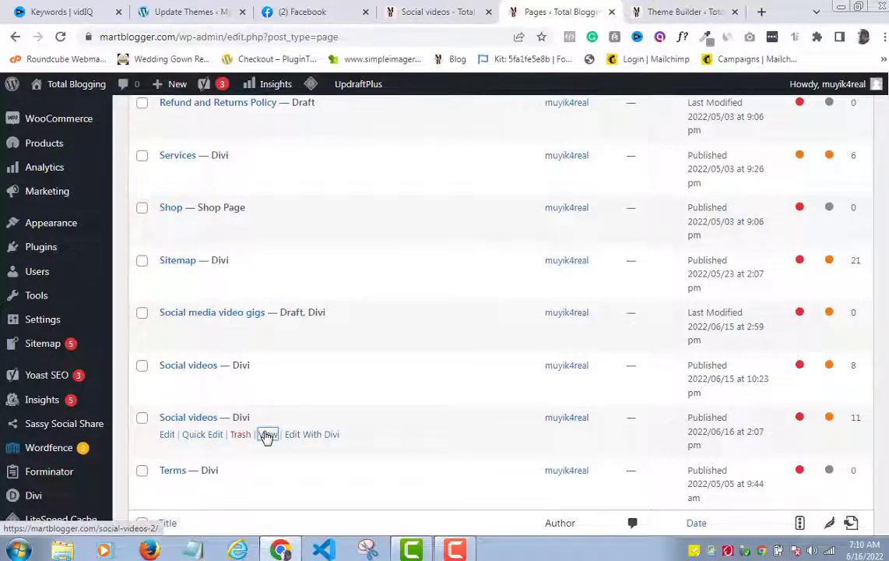
click(268, 434)
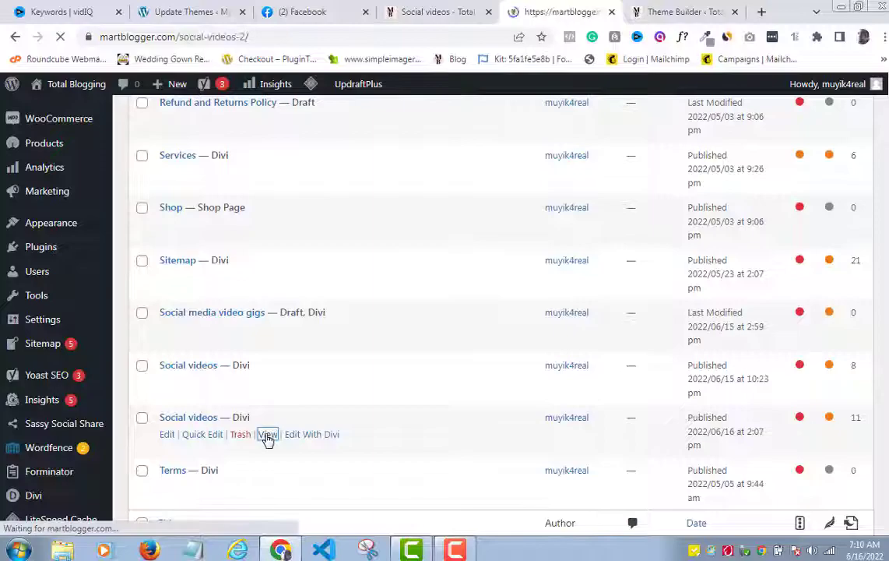
click(268, 433)
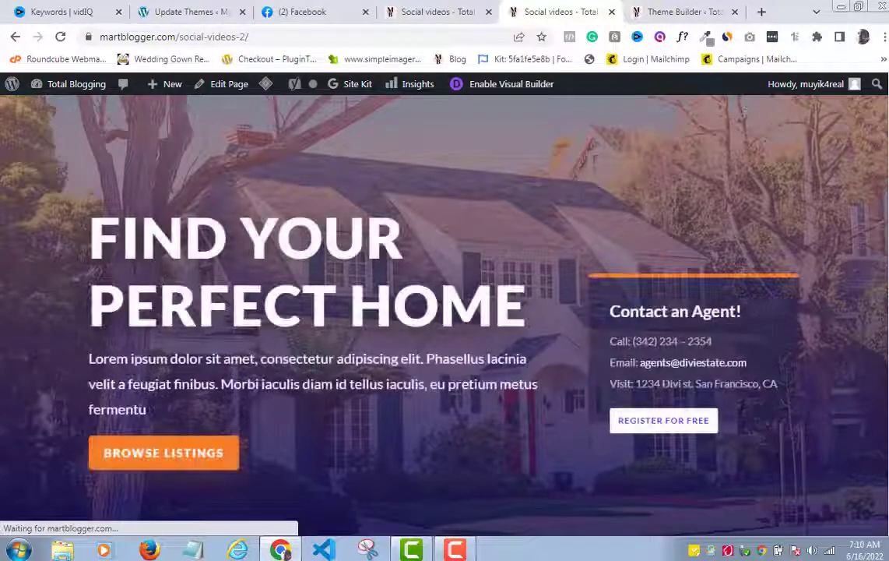
scroll(down, 3)
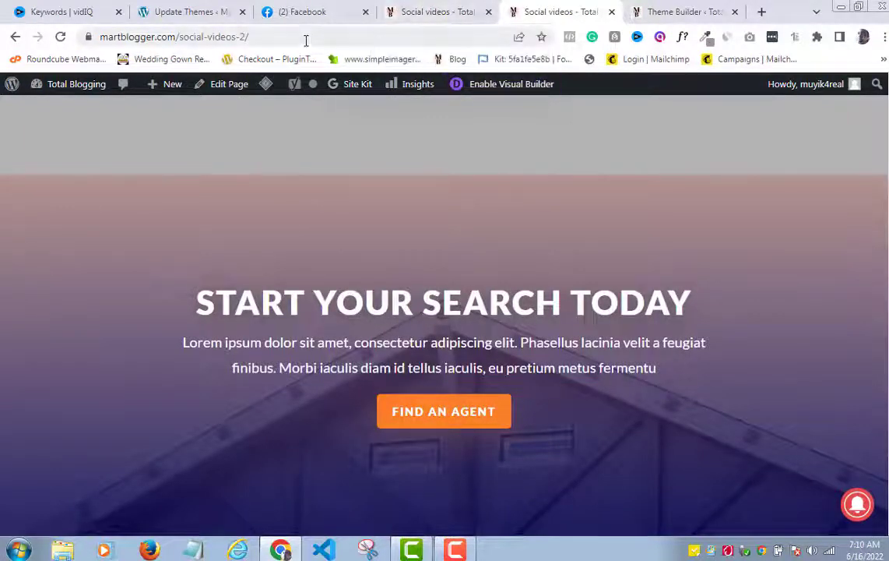
click(175, 36)
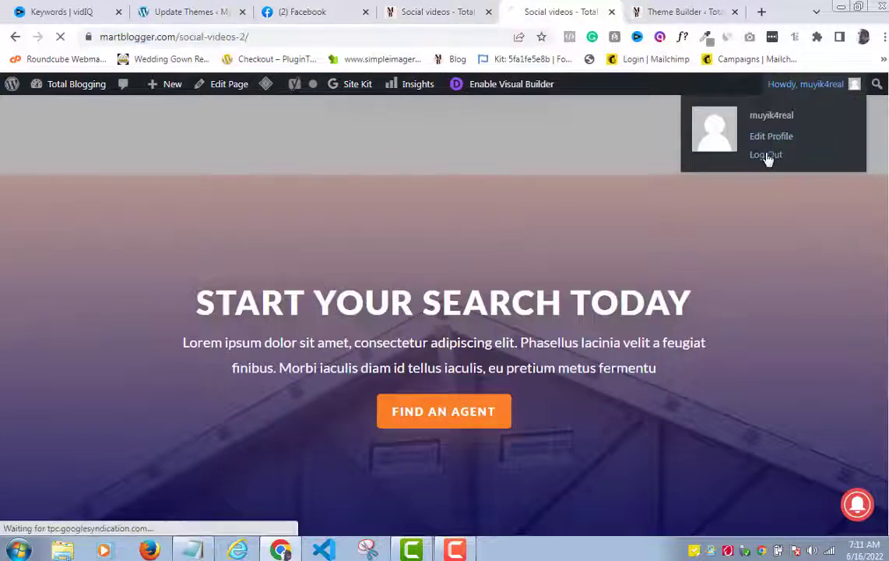
- Log out, then scroll through the social-videos-2 page as a visitor
click(765, 154)
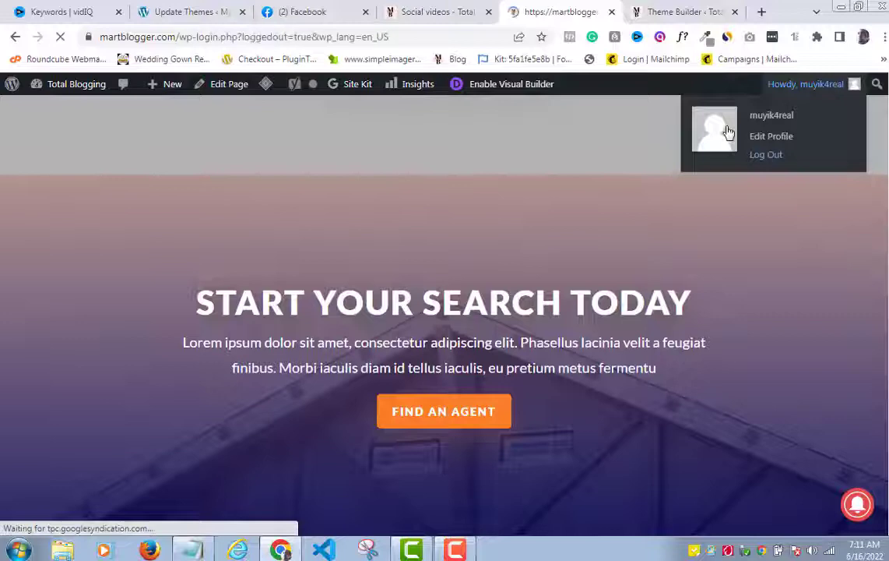
click(766, 154)
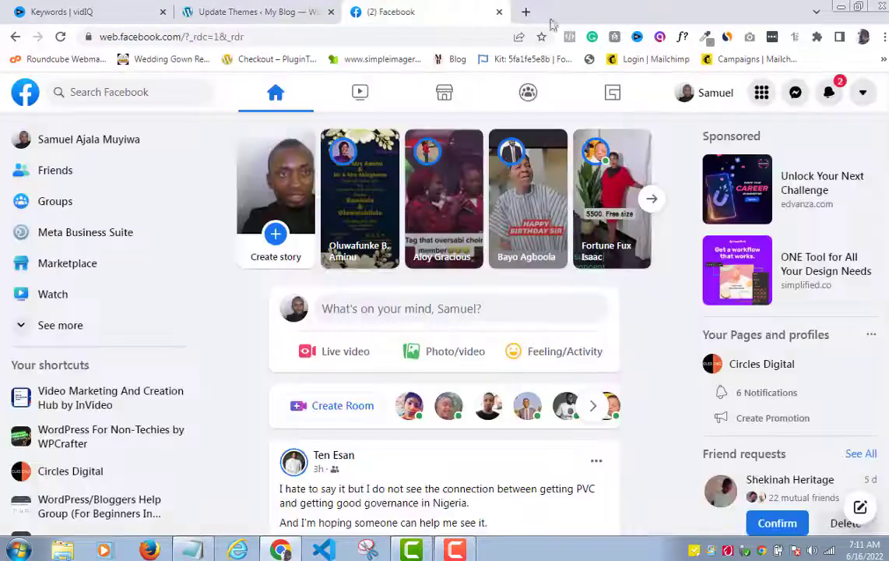
click(525, 12)
text(martblogger.com/social-videos-2/)
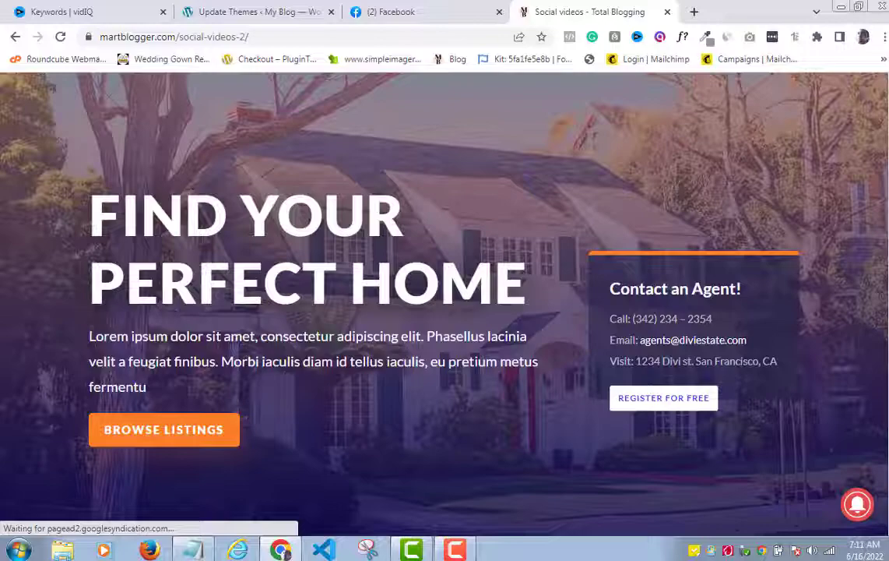
scroll(down, 3)
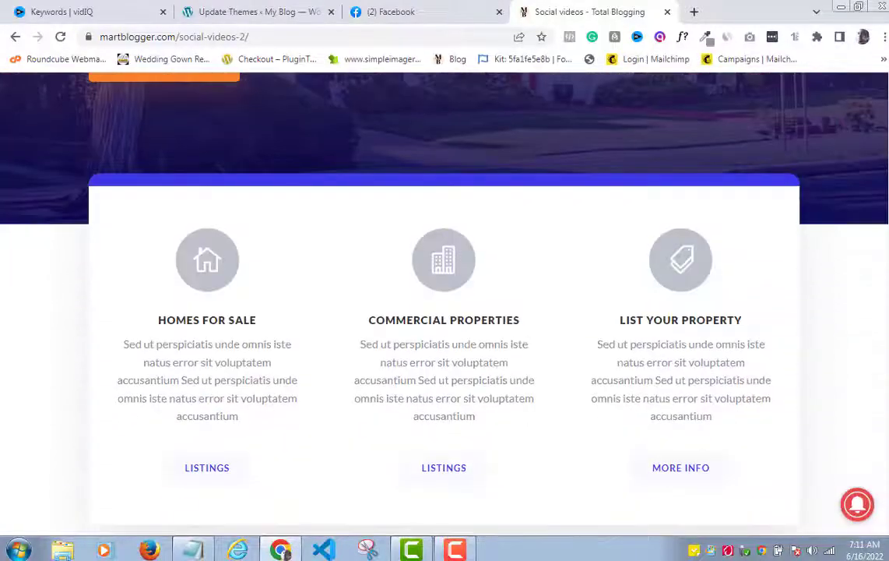
scroll(down, 3)
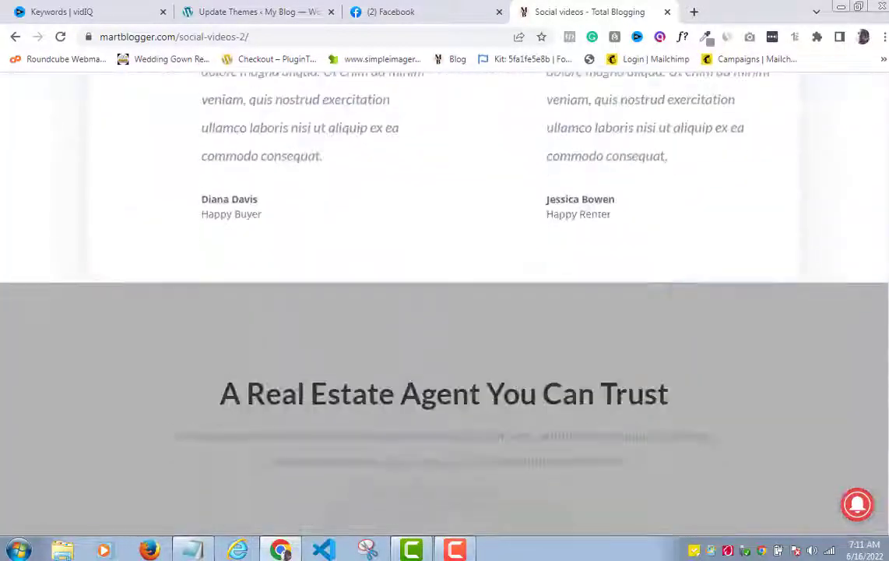
scroll(down, 3)
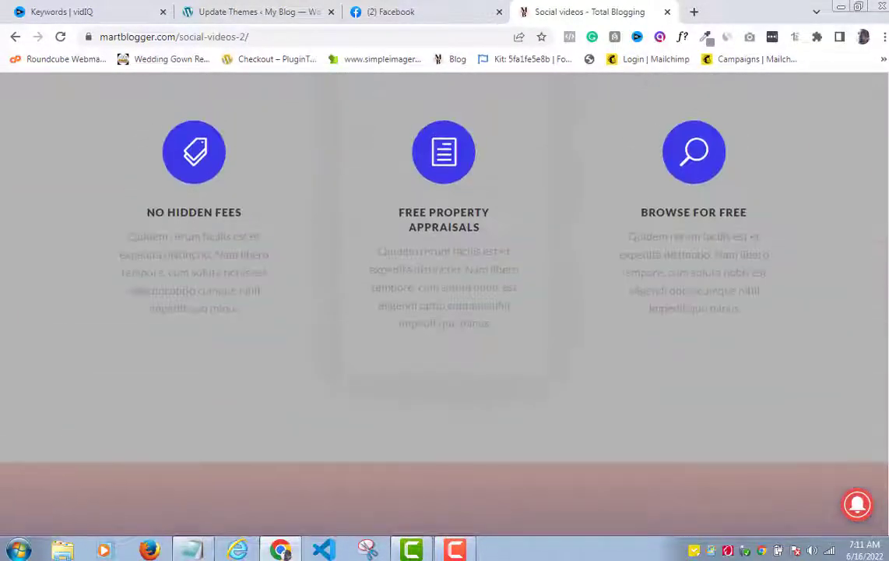
scroll(up, 3)
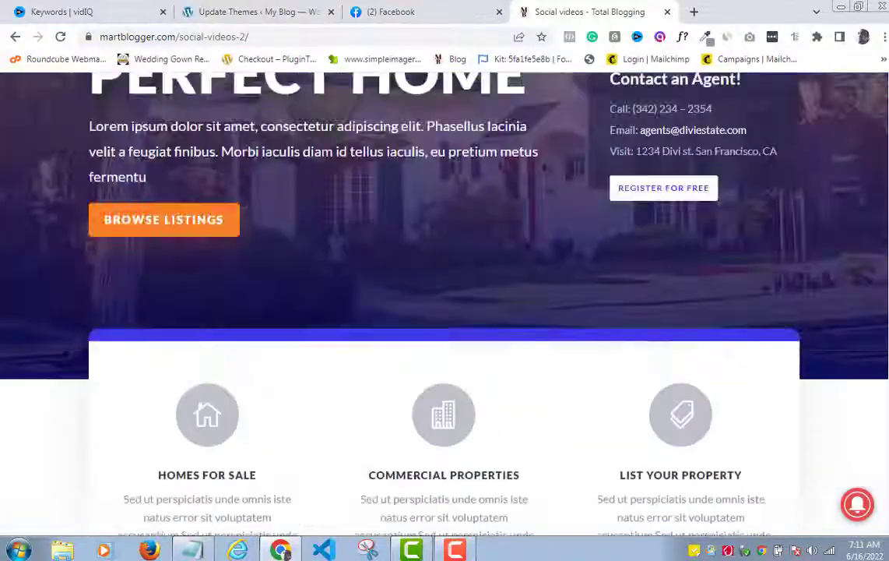
- Restore the second Social videos template's header and footer and save the Theme Builder
click(673, 12)
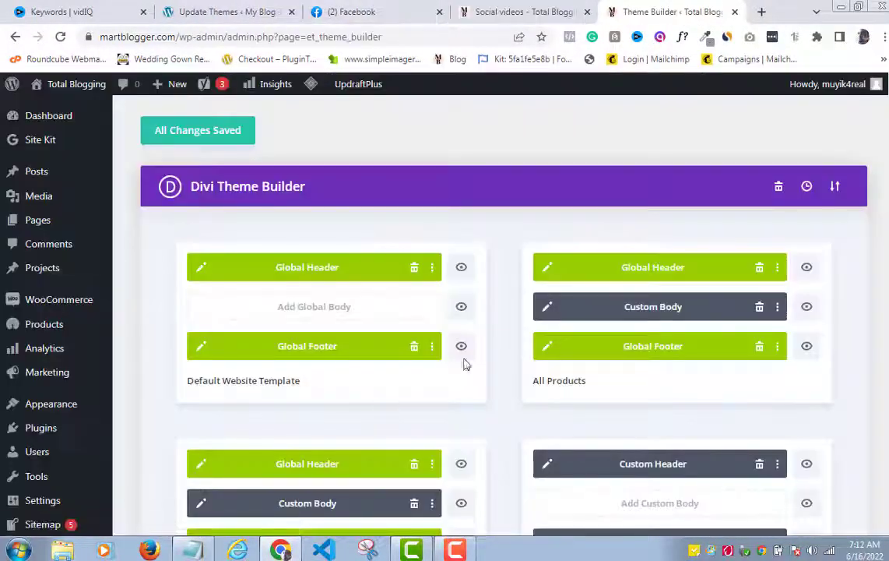
scroll(down, 3)
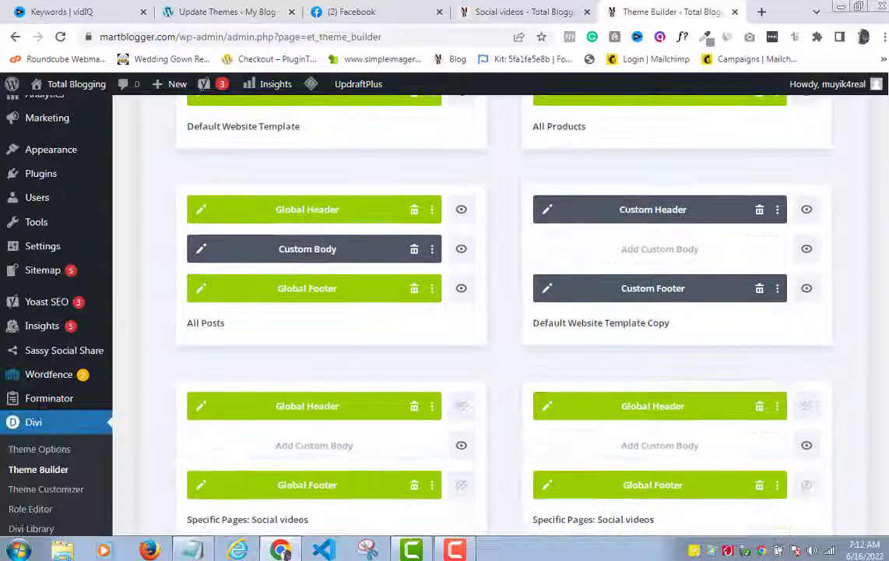
scroll(down, 3)
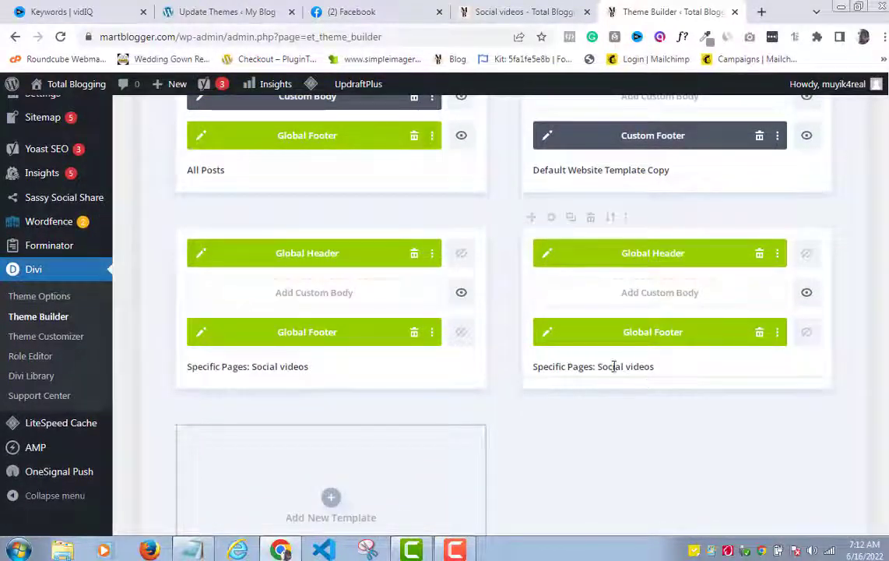
mouse_move(641, 364)
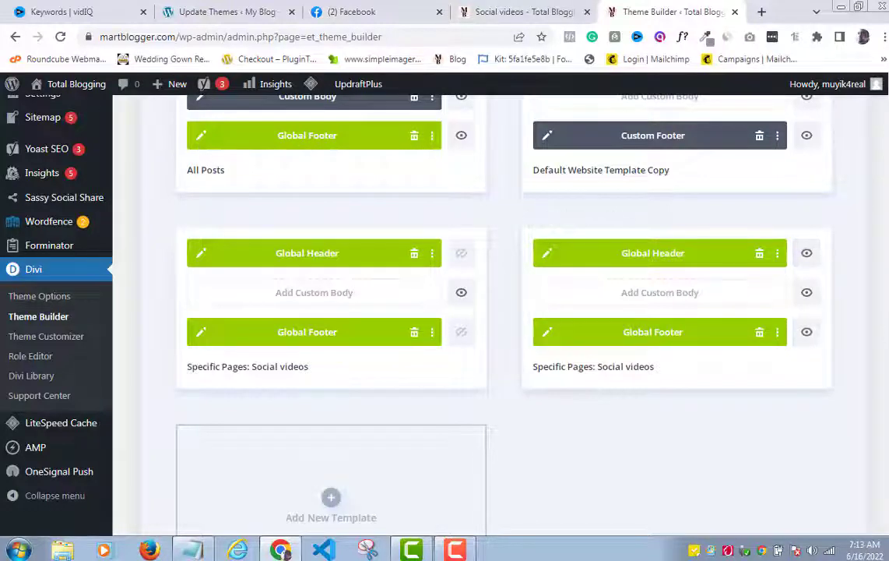
scroll(up, 3)
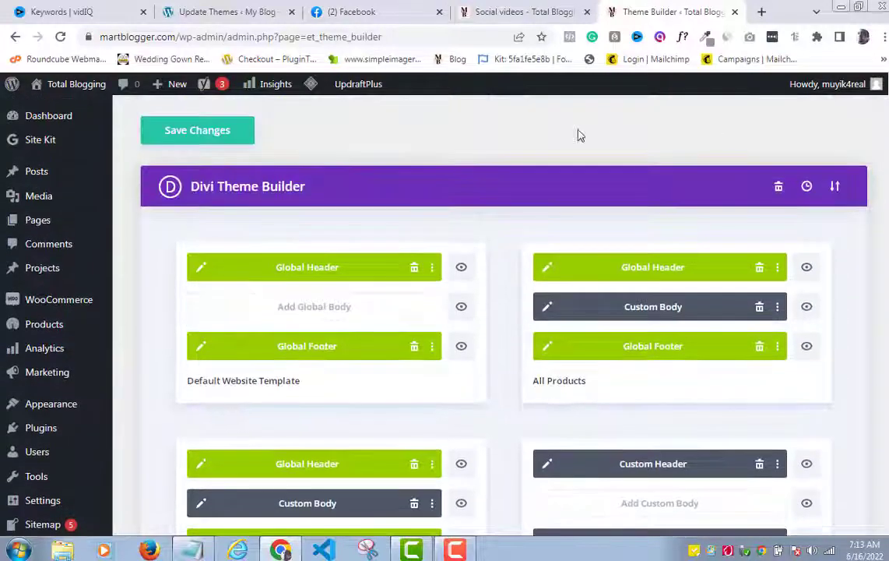
click(197, 130)
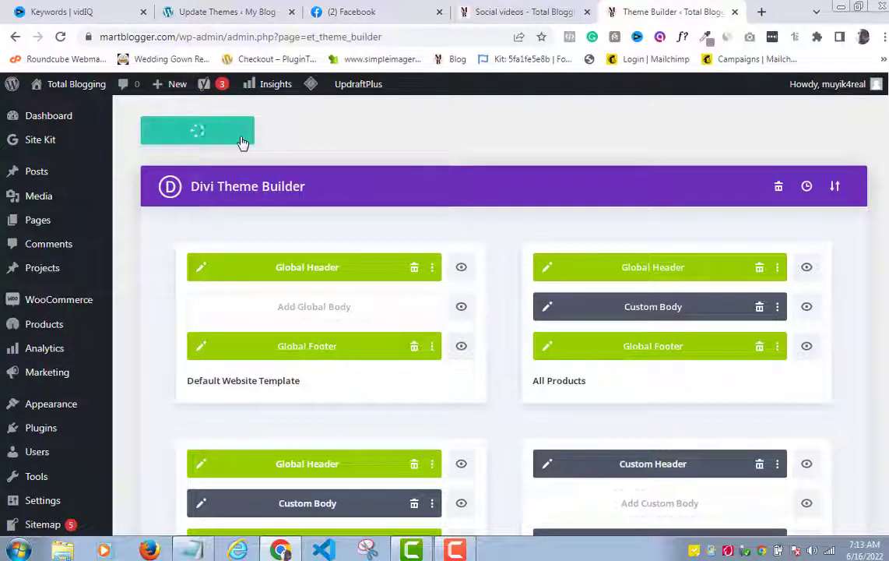
click(197, 130)
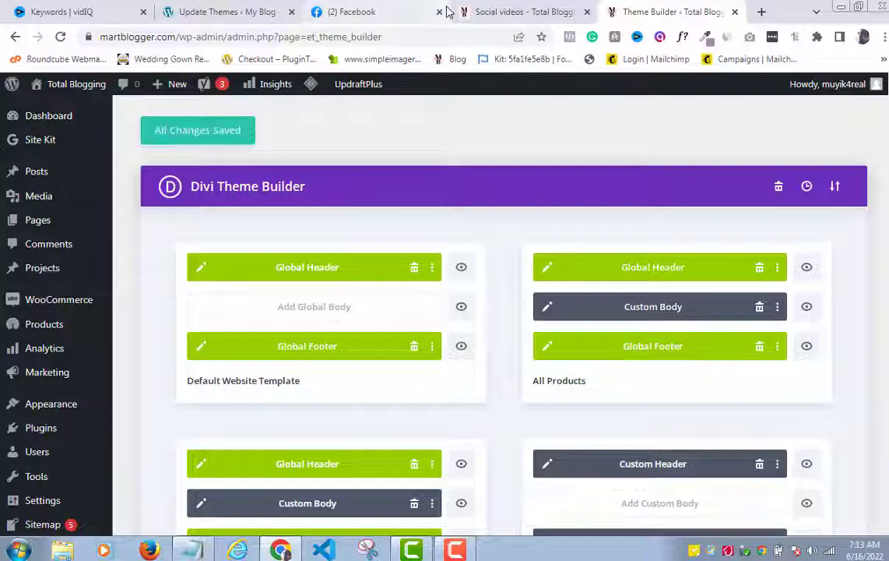
click(669, 12)
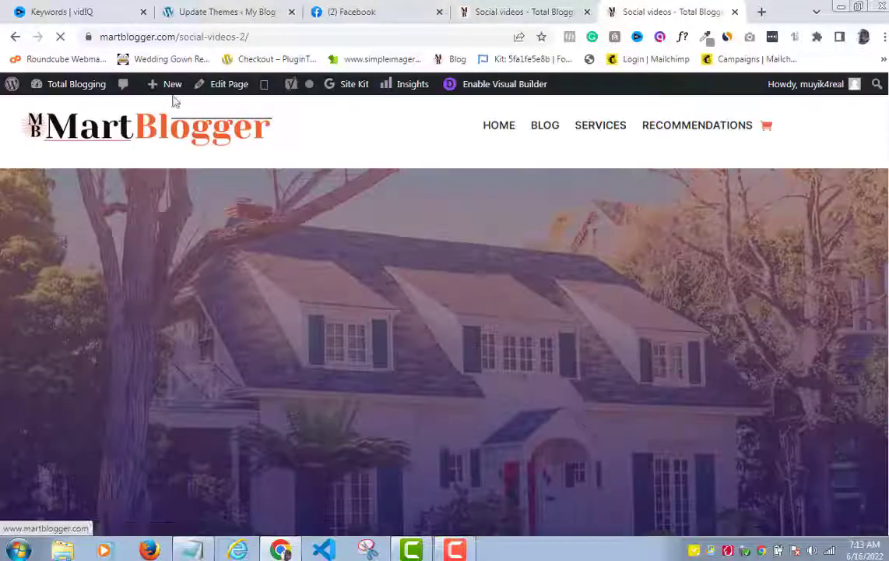
- Reload social-videos-2 to confirm the MartBlogger header and footer, then scroll the other tab
click(61, 37)
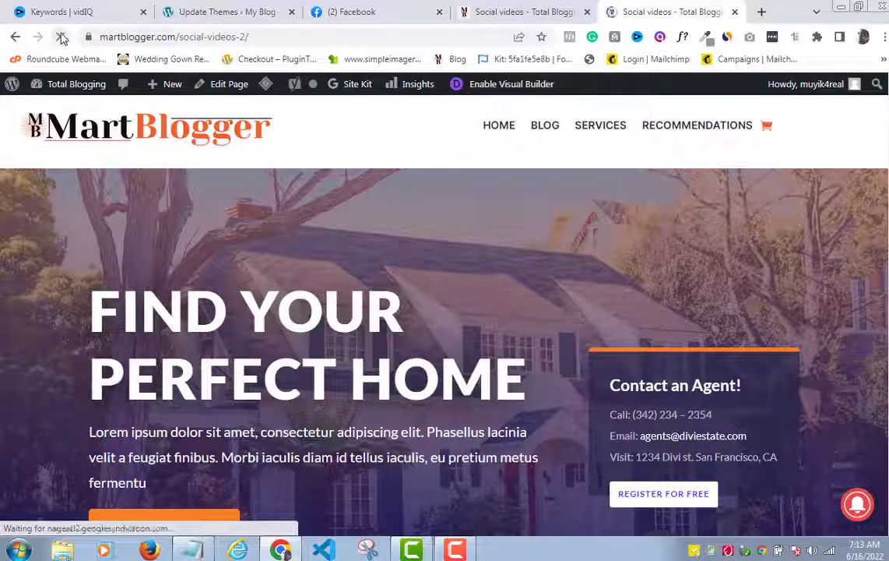
click(61, 37)
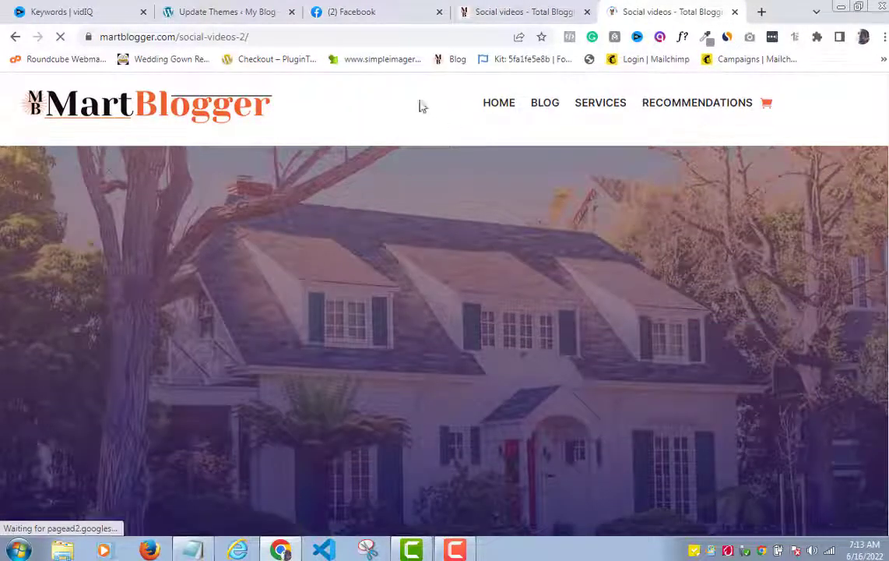
scroll(down, 3)
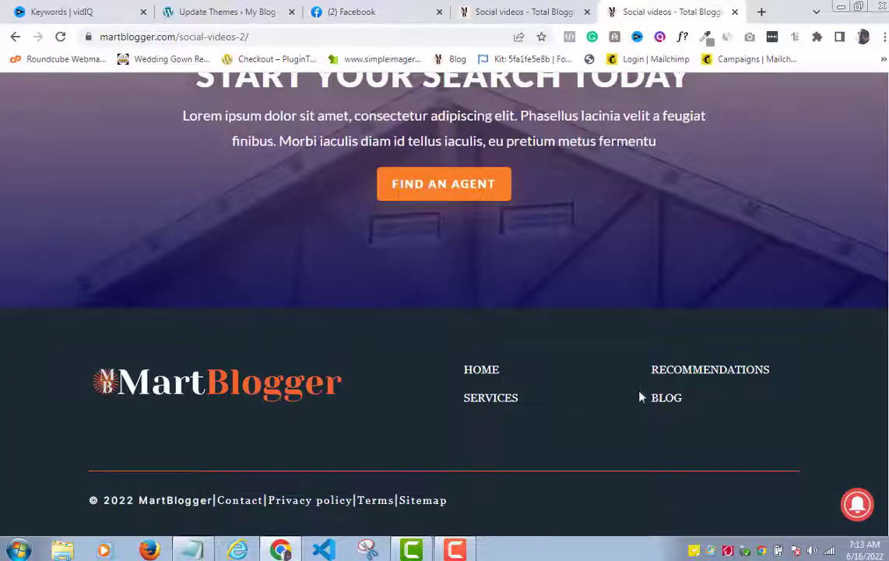
scroll(up, 3)
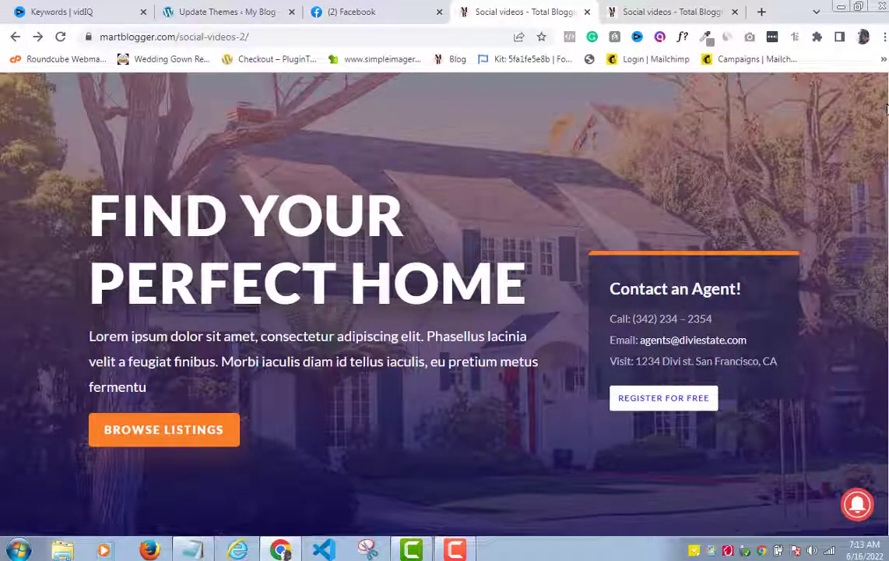
scroll(down, 3)
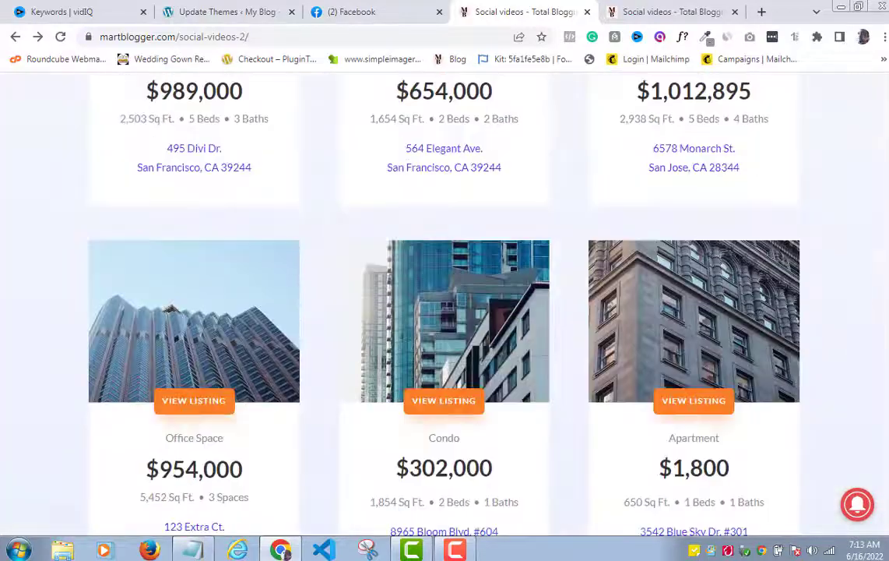
scroll(down, 3)
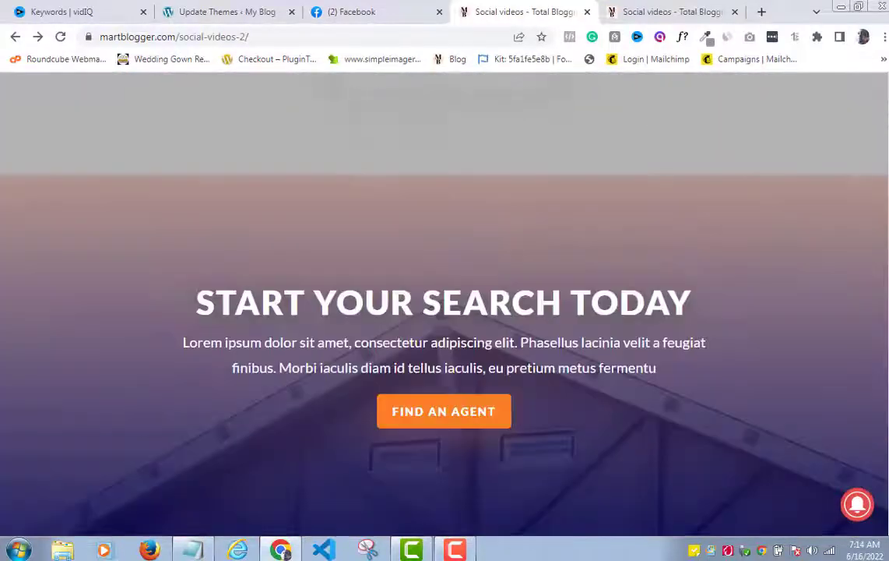